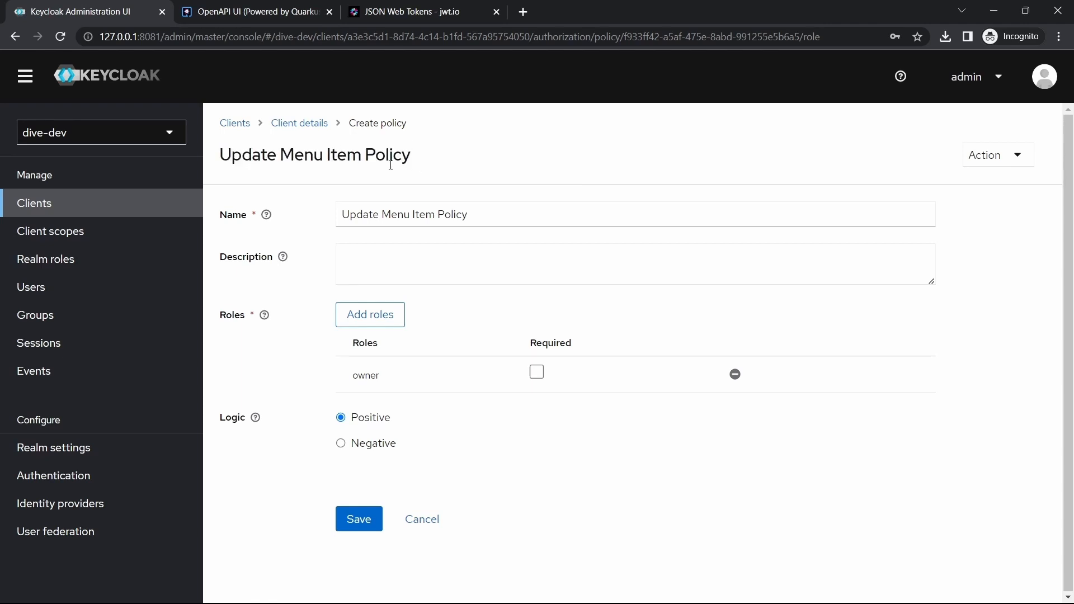
Step: Assign the manager role through the Assign role dialog so the policy lists owner and manager
{"action": "left_click", "coordinate": [256, 12]}
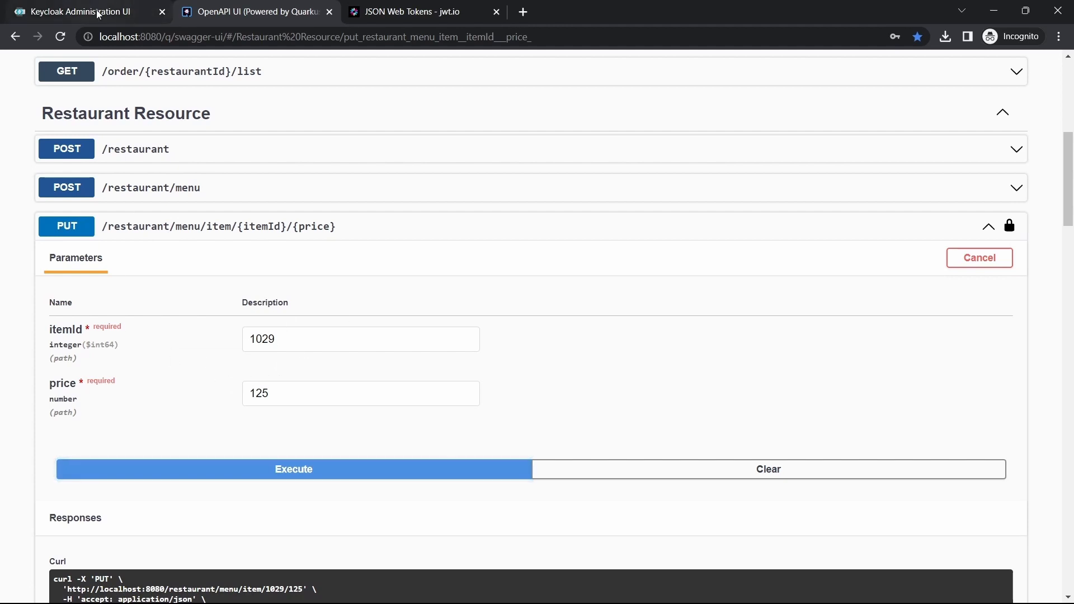
{"action": "left_click", "coordinate": [75, 11]}
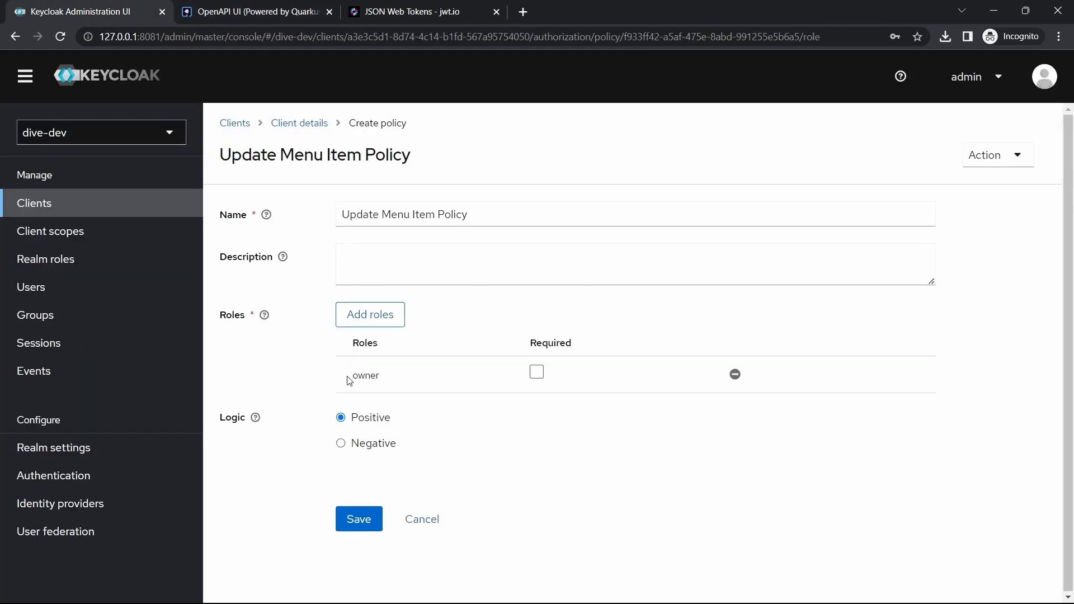
{"action": "double_click", "coordinate": [366, 375]}
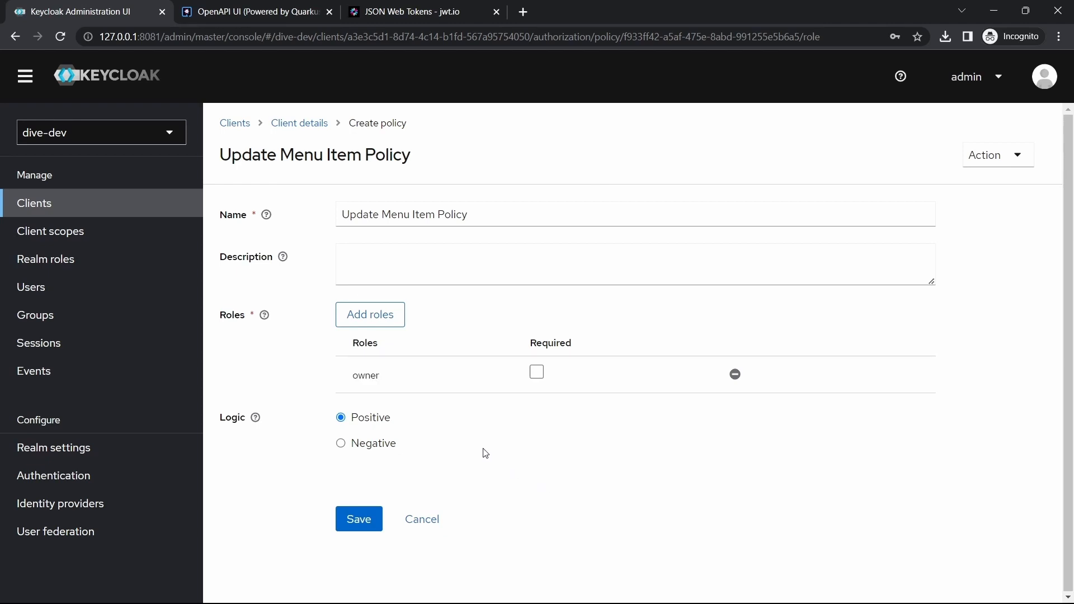
{"action": "left_click", "coordinate": [370, 315]}
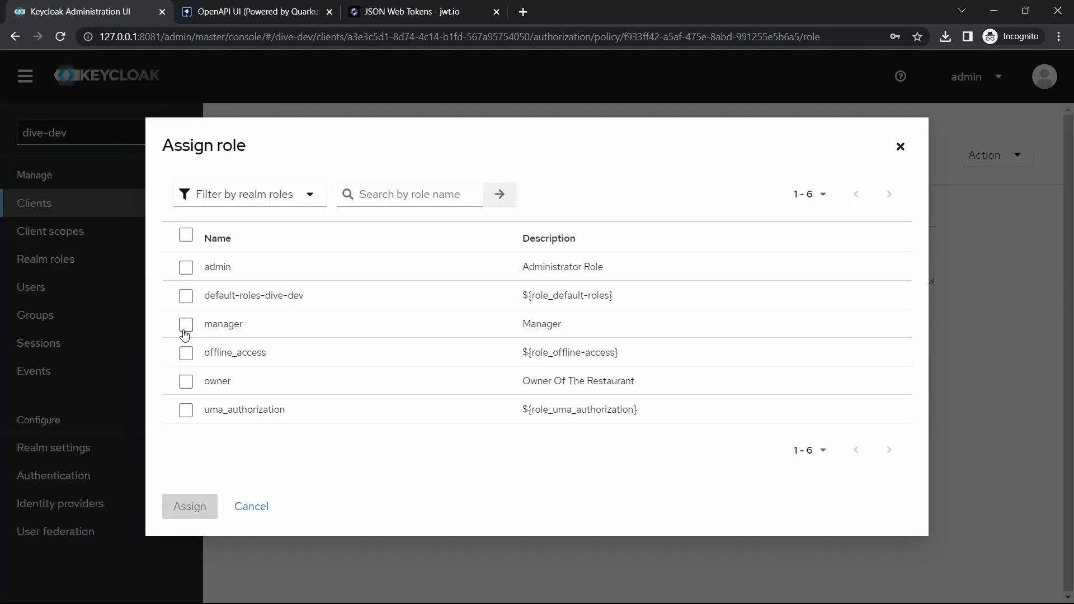
{"action": "left_click", "coordinate": [186, 324]}
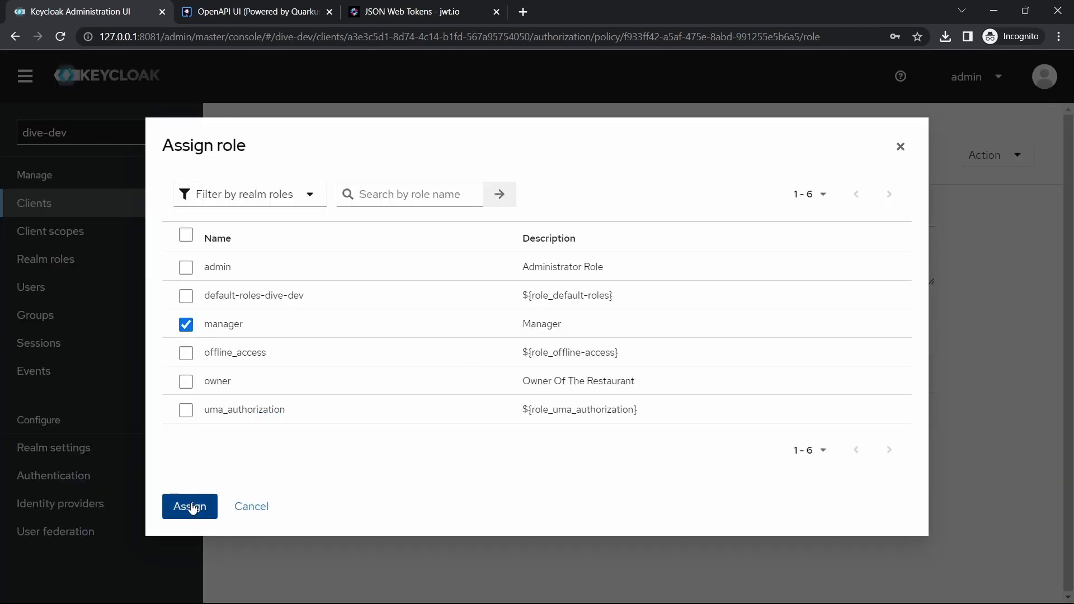
{"action": "left_click", "coordinate": [189, 506]}
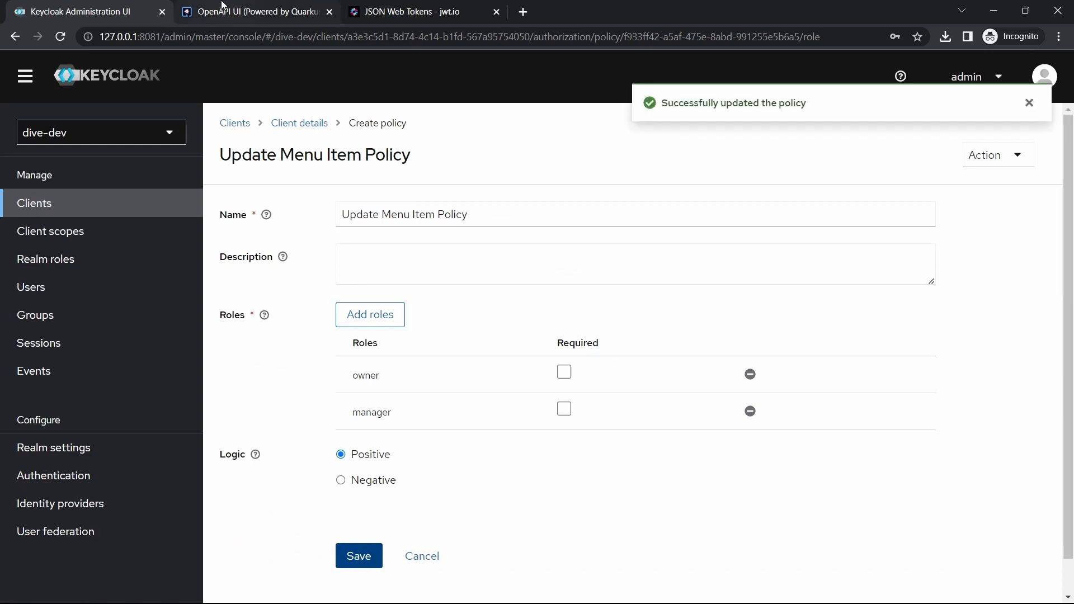
{"action": "mouse_move", "coordinate": [257, 12]}
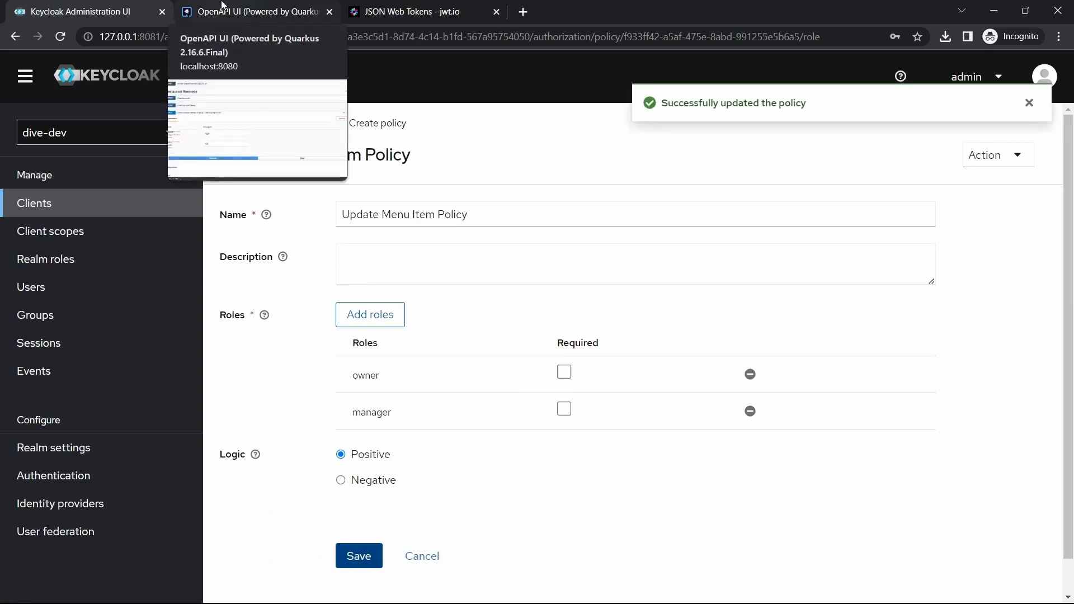
Step: Edit menu item 1029's price in Swagger UI and send the PUT update request
{"action": "left_click", "coordinate": [256, 12]}
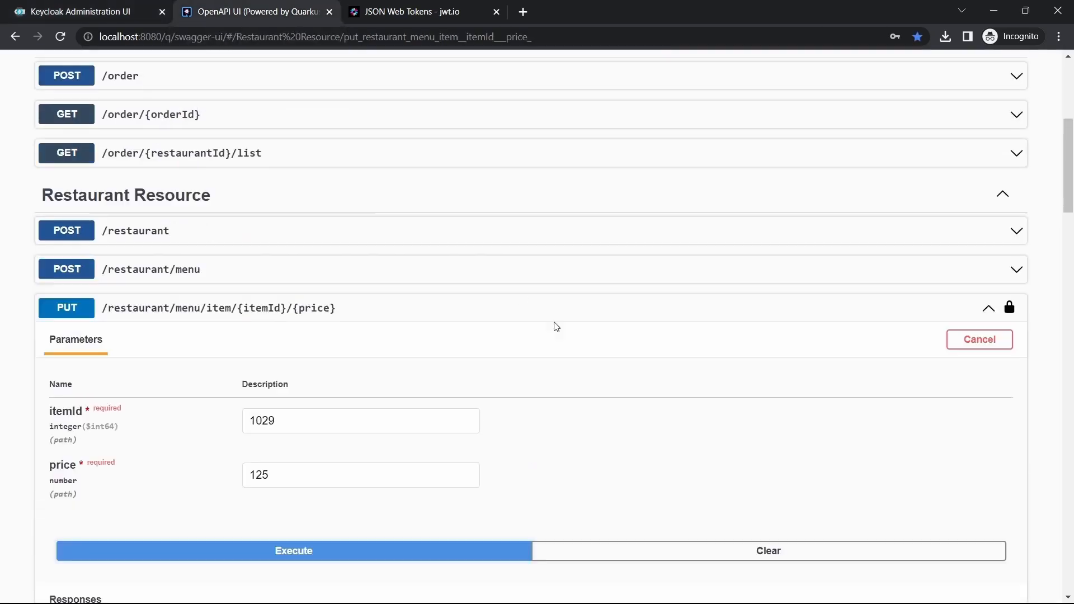
{"action": "left_click", "coordinate": [292, 550]}
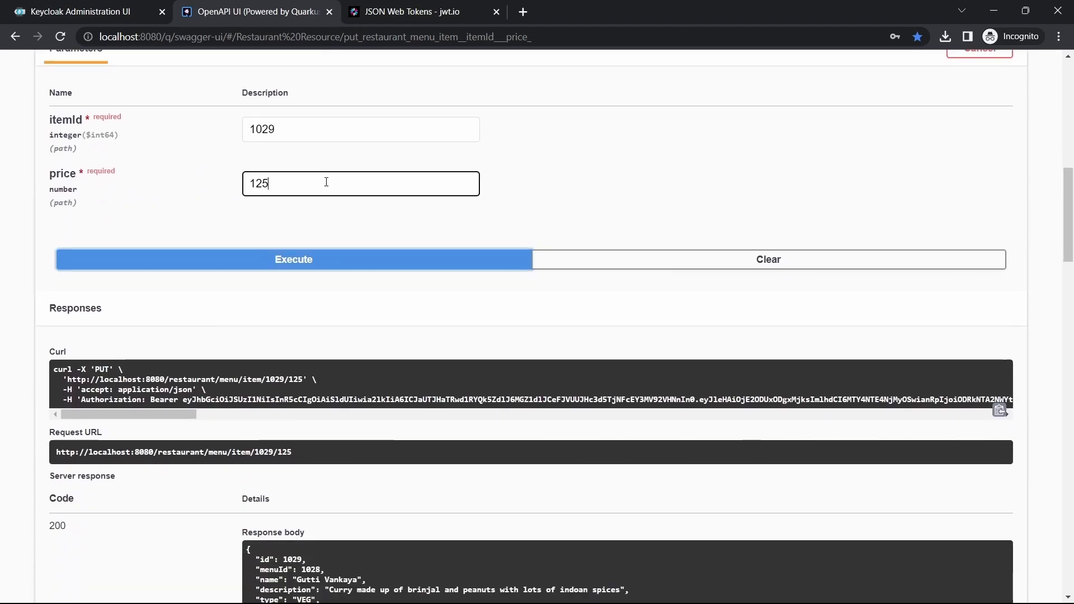
{"action": "key", "text": "Backspace"}
{"action": "type", "text": "130"}
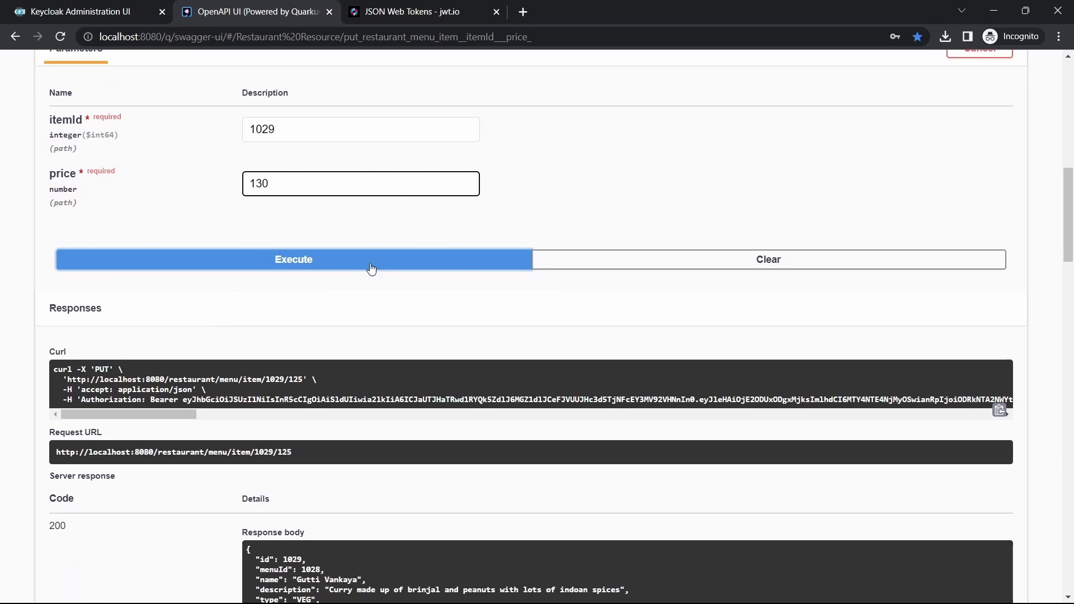
{"action": "left_click", "coordinate": [293, 259]}
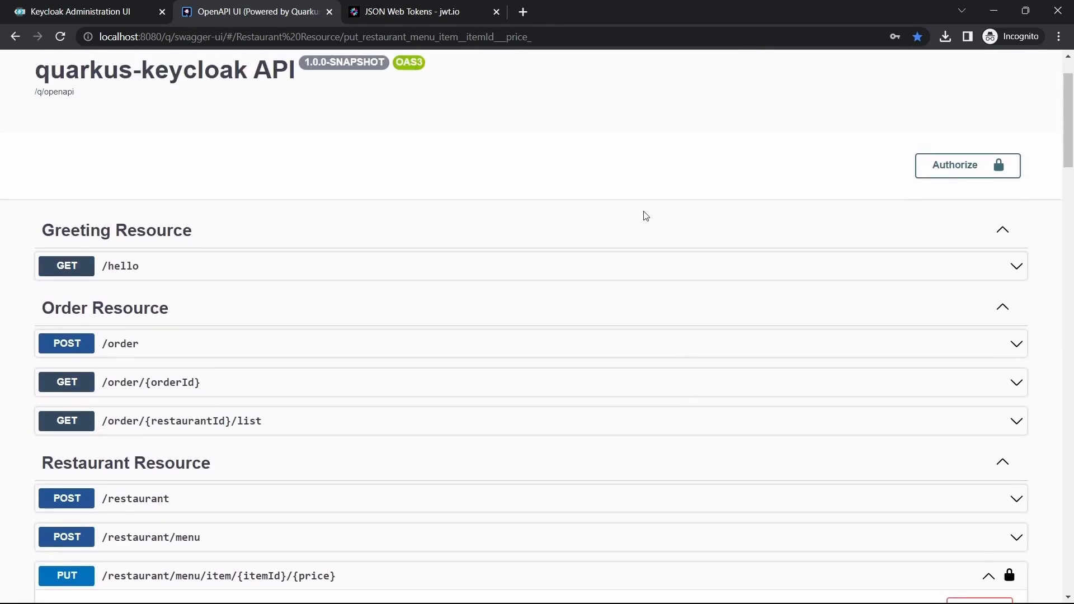
Step: Authorize as suresh and resend the update with price 130, getting a 200 response
{"action": "left_click", "coordinate": [967, 165]}
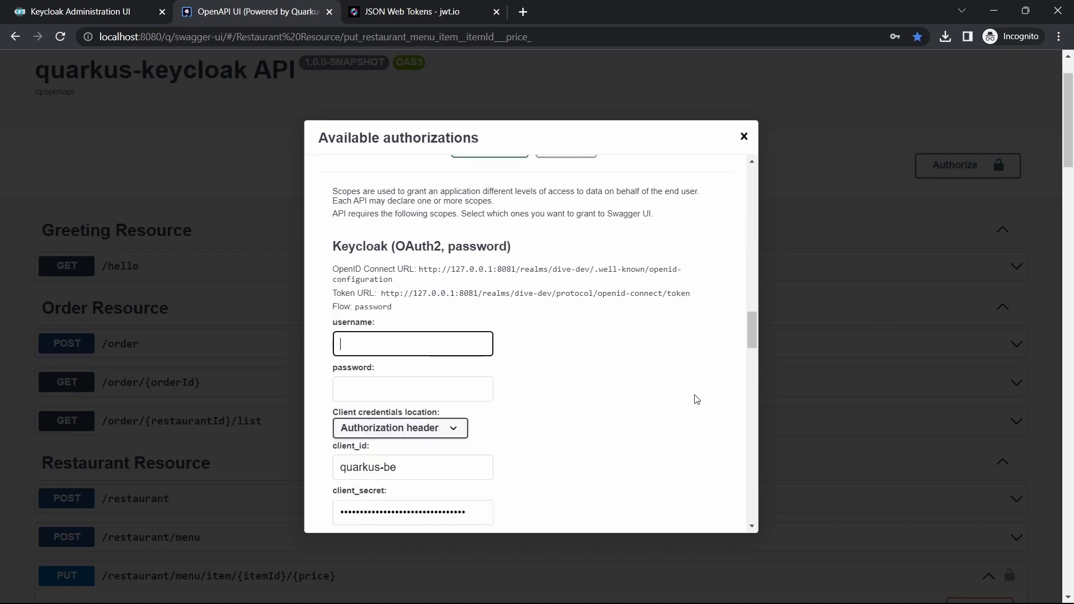
{"action": "type", "text": "suresh"}
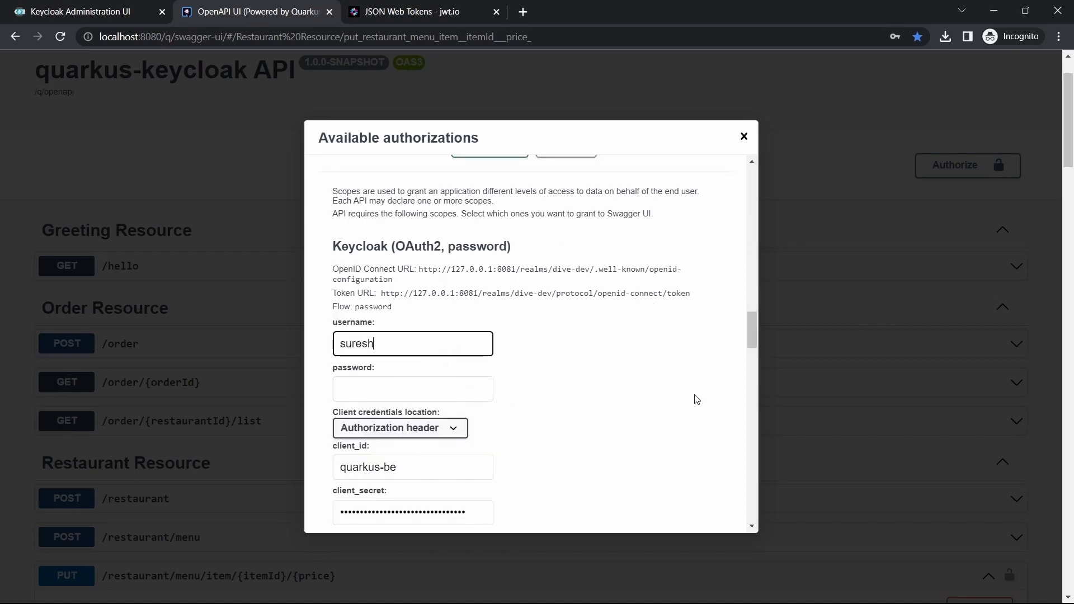
{"action": "type", "text": "•"}
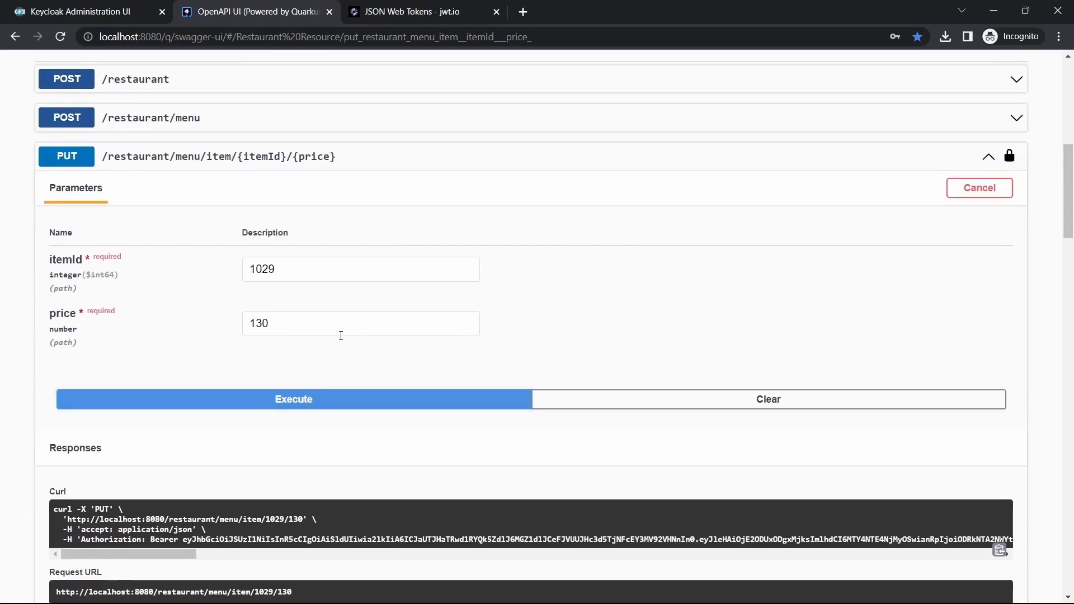
{"action": "key", "text": "Backspace"}
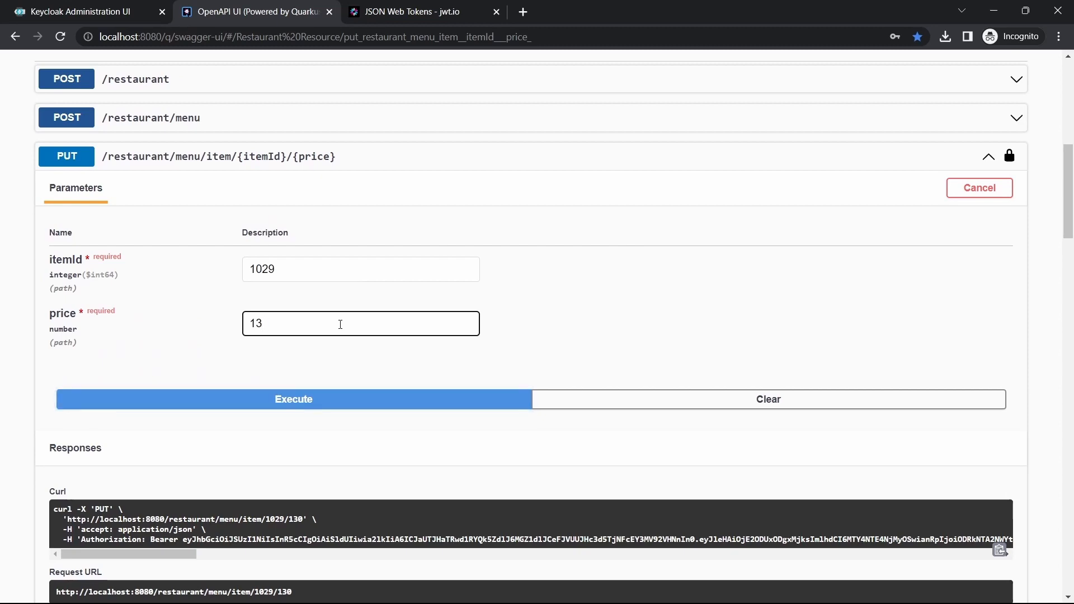
{"action": "left_click", "coordinate": [292, 399]}
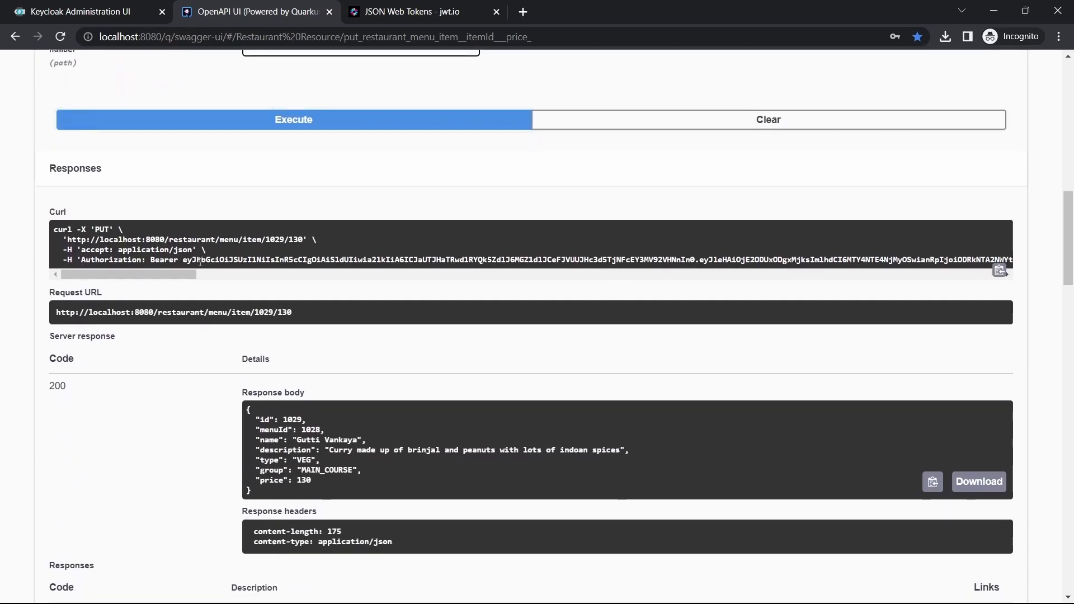
Step: Copy the Bearer token and decode it in jwt.io to check for the manager realm role
{"action": "left_click", "coordinate": [293, 119]}
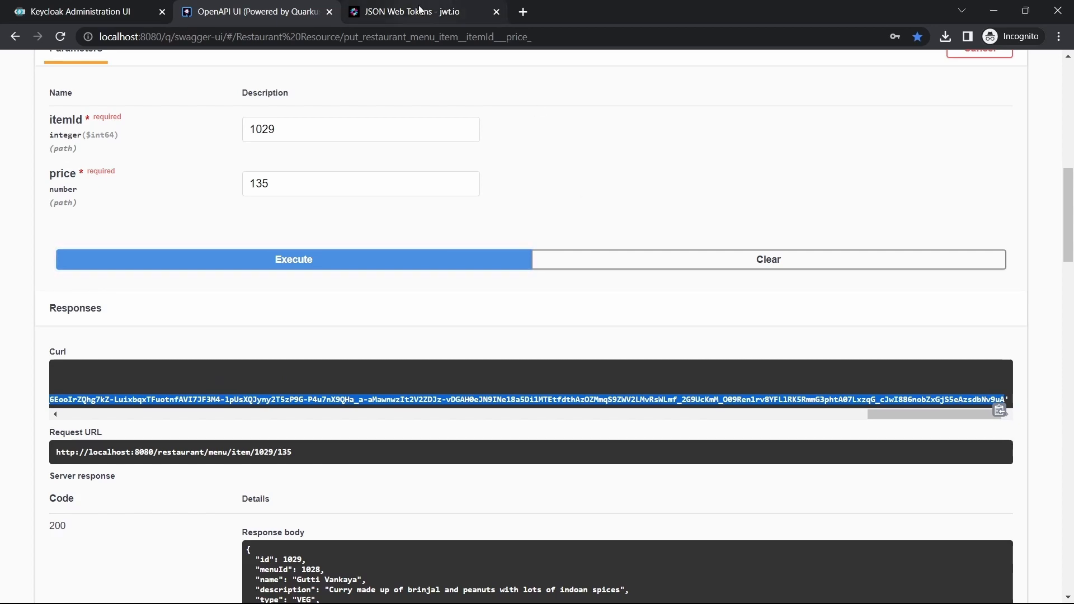
{"action": "left_click", "coordinate": [412, 12]}
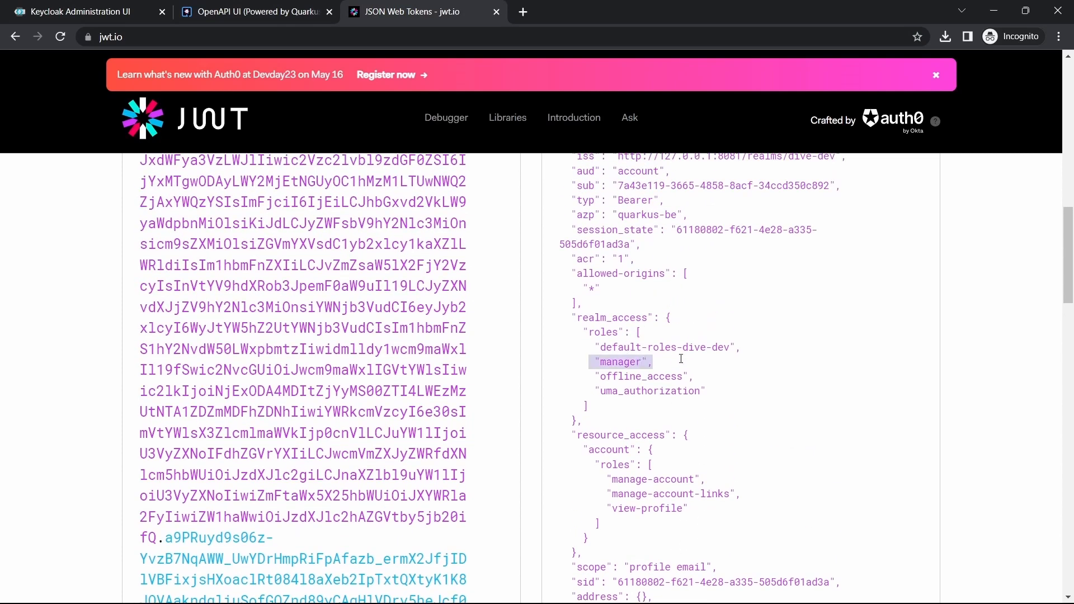
Step: Tick Required for owner, leave manager unticked, and save the Update Menu Item Policy
{"action": "left_click", "coordinate": [76, 12]}
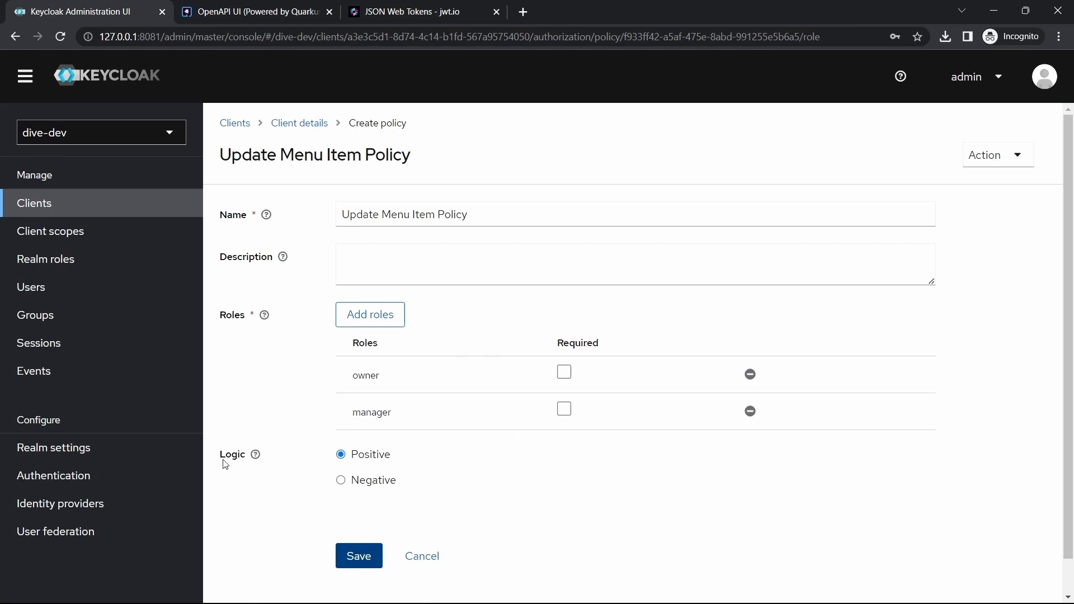
{"action": "mouse_move", "coordinate": [493, 341]}
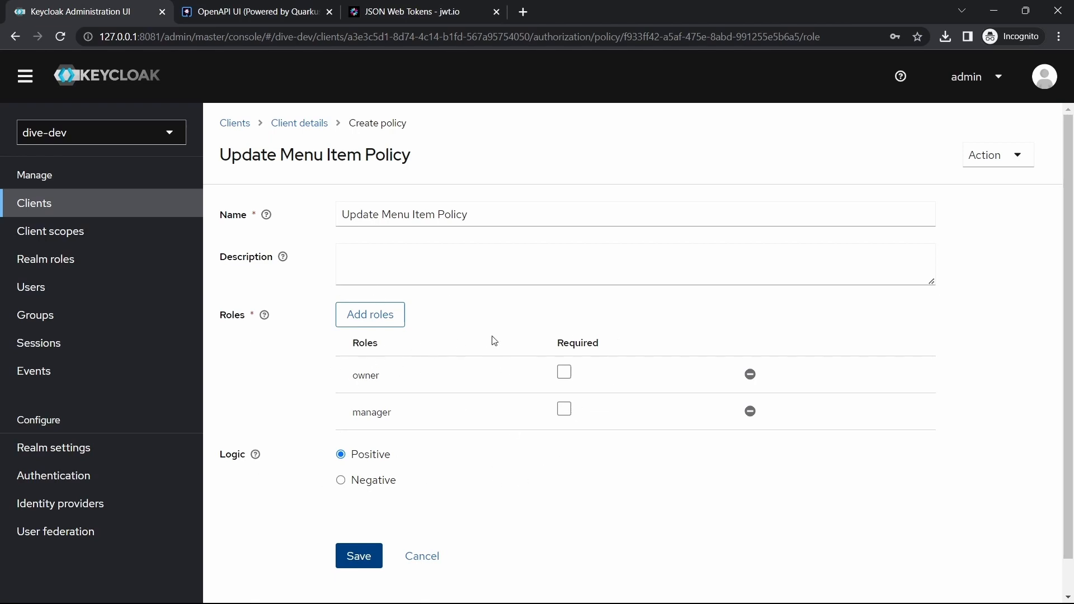
{"action": "left_click", "coordinate": [452, 263]}
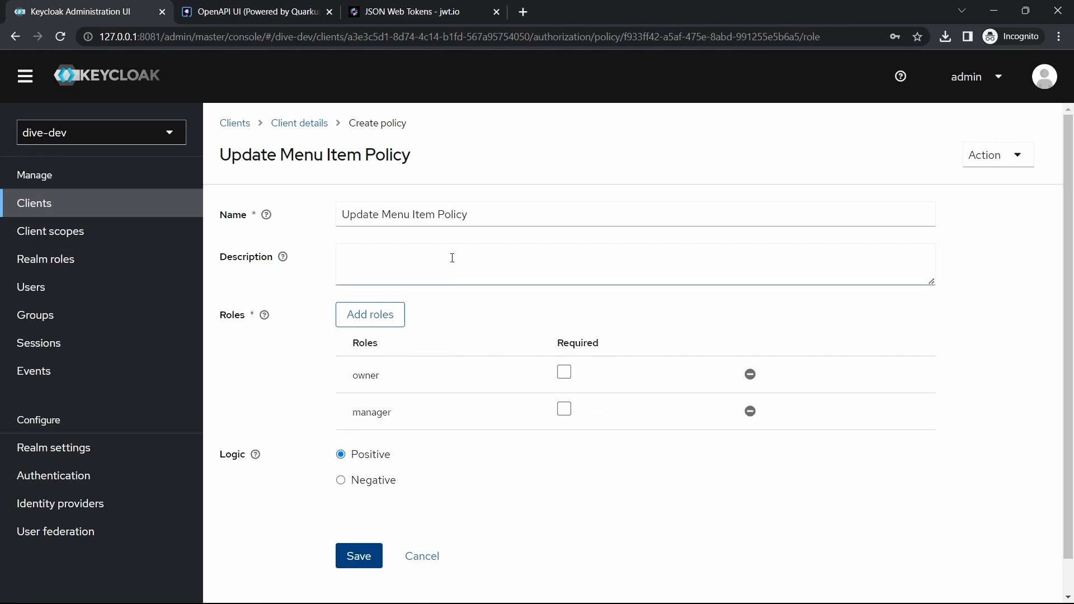
{"action": "double_click", "coordinate": [366, 375]}
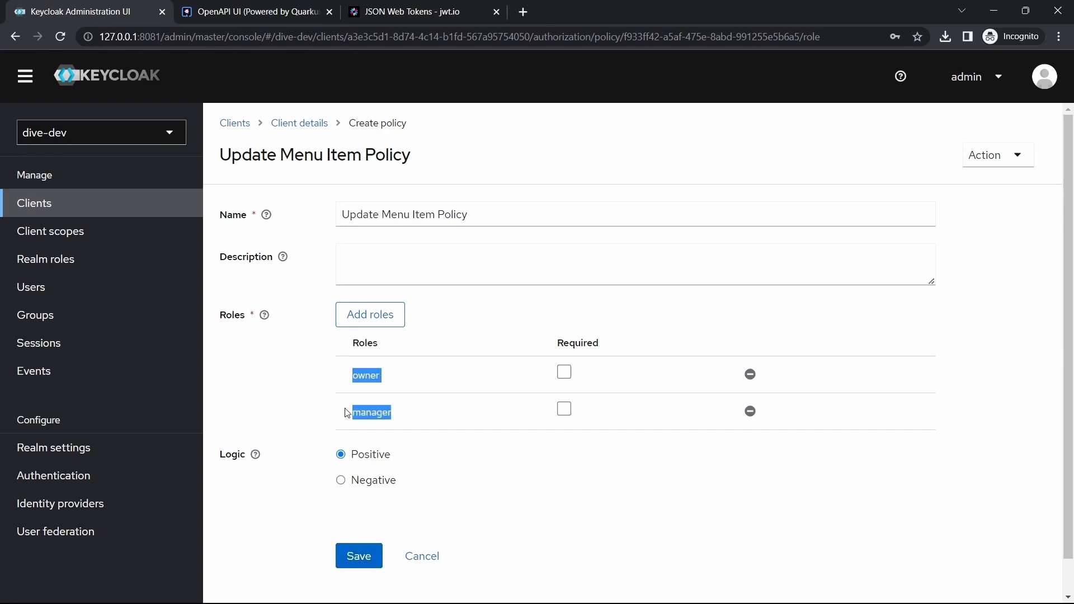
{"action": "left_click", "coordinate": [316, 393]}
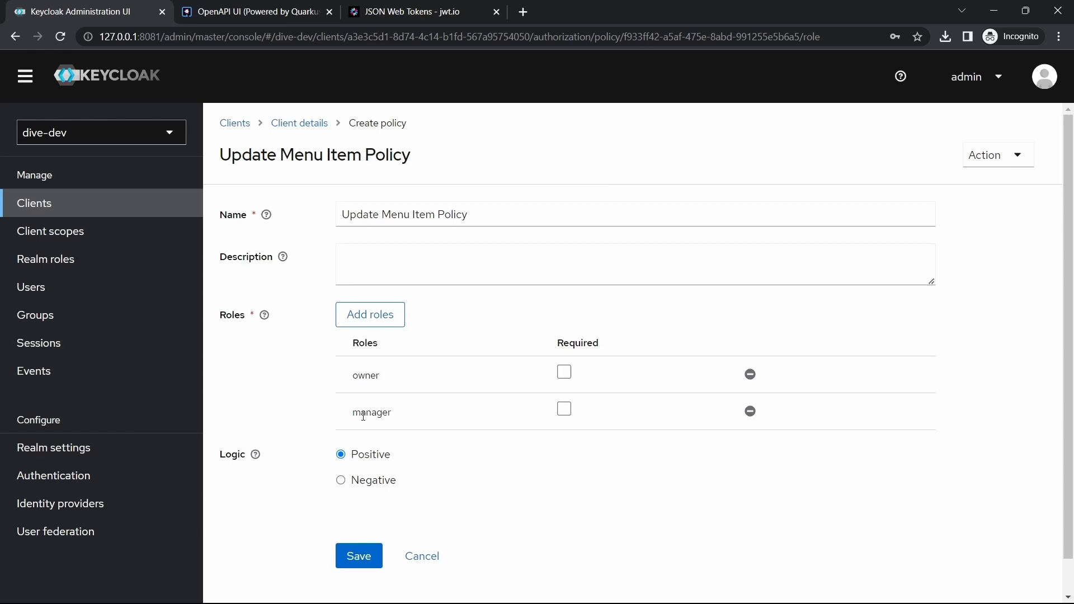
{"action": "double_click", "coordinate": [366, 375]}
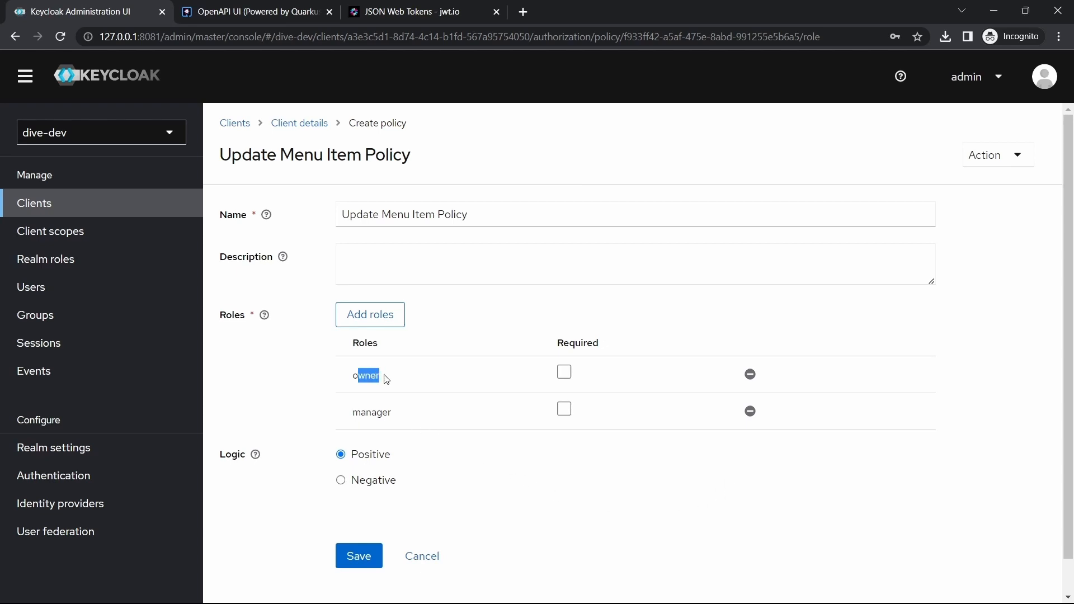
{"action": "left_click", "coordinate": [564, 372]}
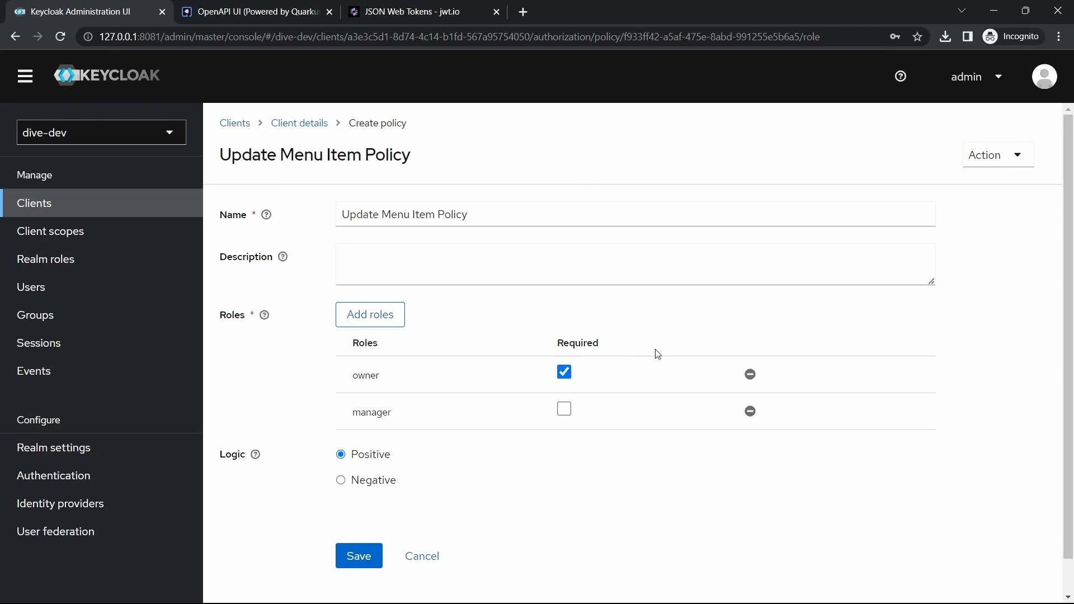
{"action": "left_click", "coordinate": [358, 555]}
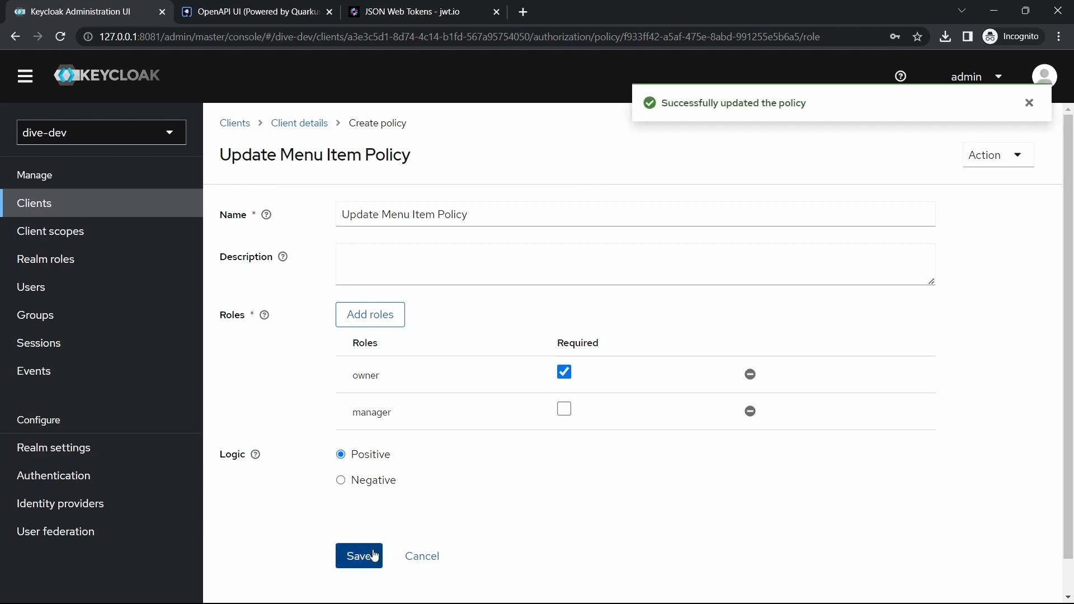
Step: Resend item 1029's price update at 135 and confirm the 403 Forbidden response
{"action": "left_click", "coordinate": [255, 12]}
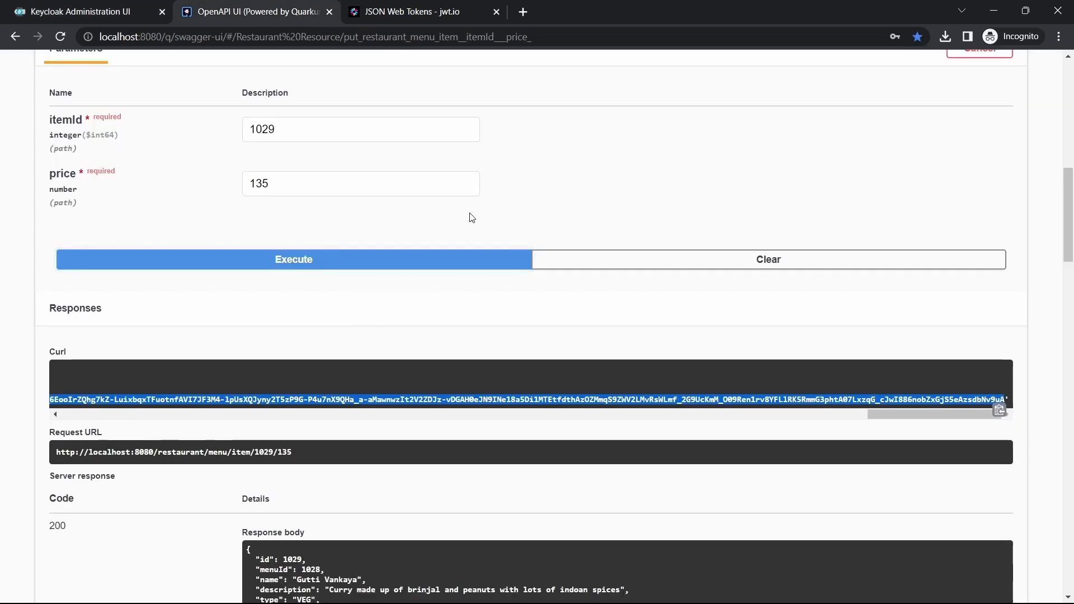
{"action": "mouse_move", "coordinate": [335, 281]}
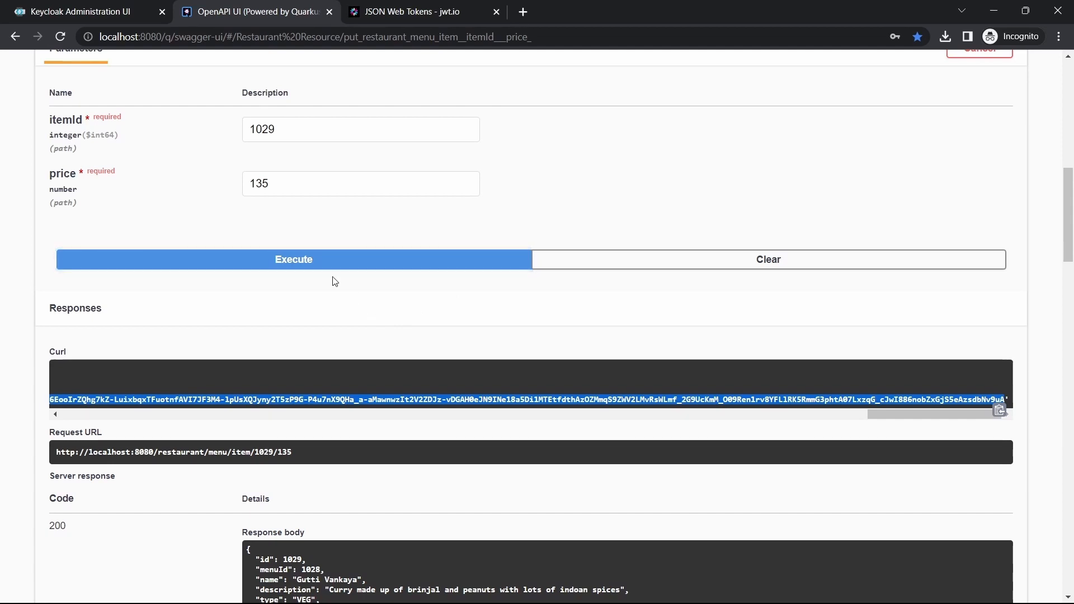
{"action": "left_click", "coordinate": [77, 12]}
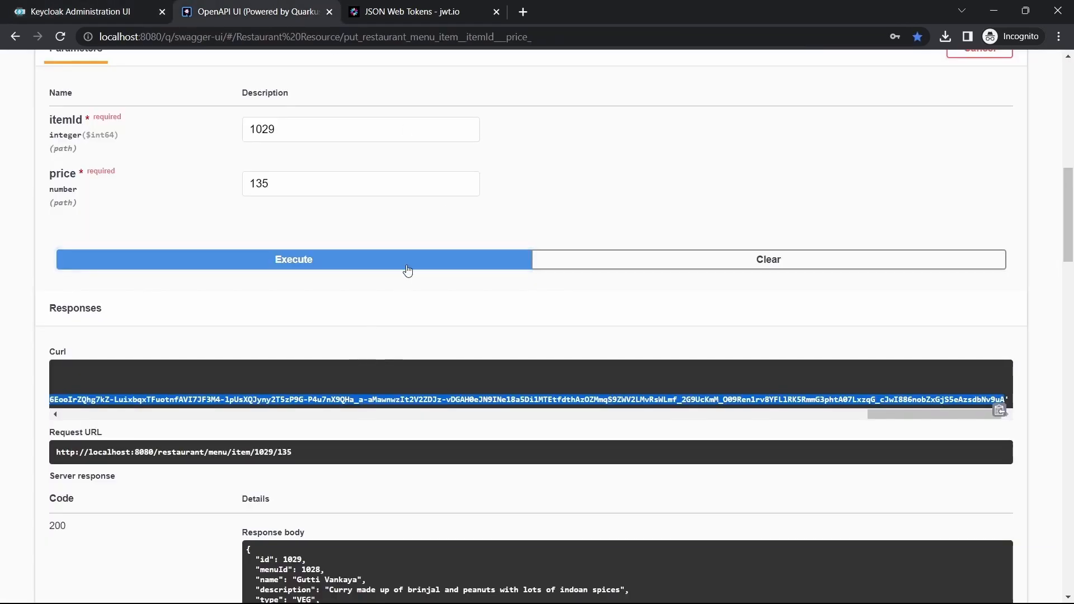
{"action": "left_click", "coordinate": [293, 259]}
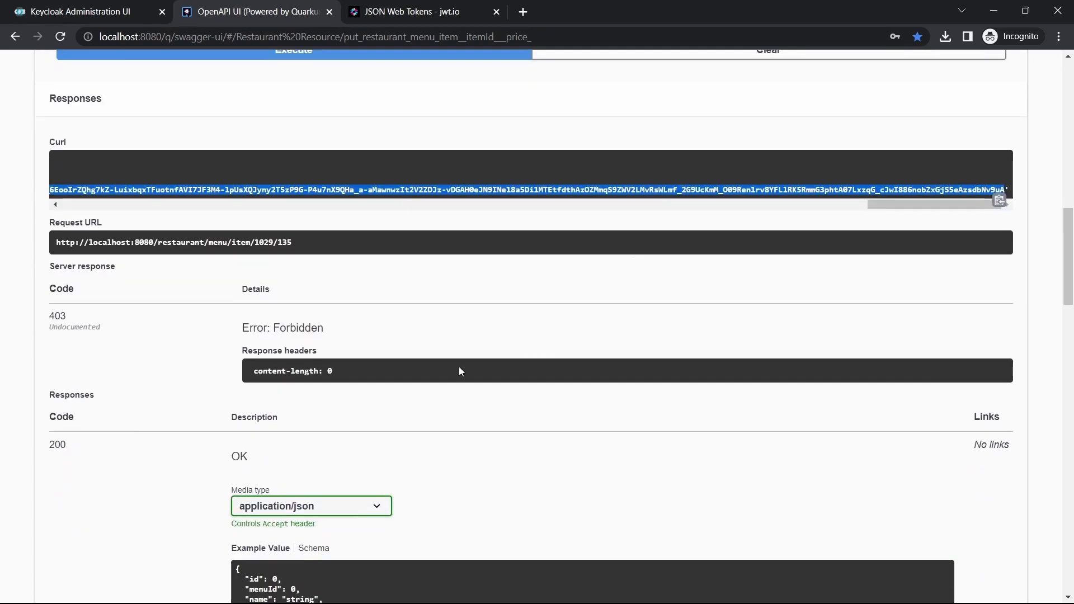
{"action": "mouse_move", "coordinate": [545, 438]}
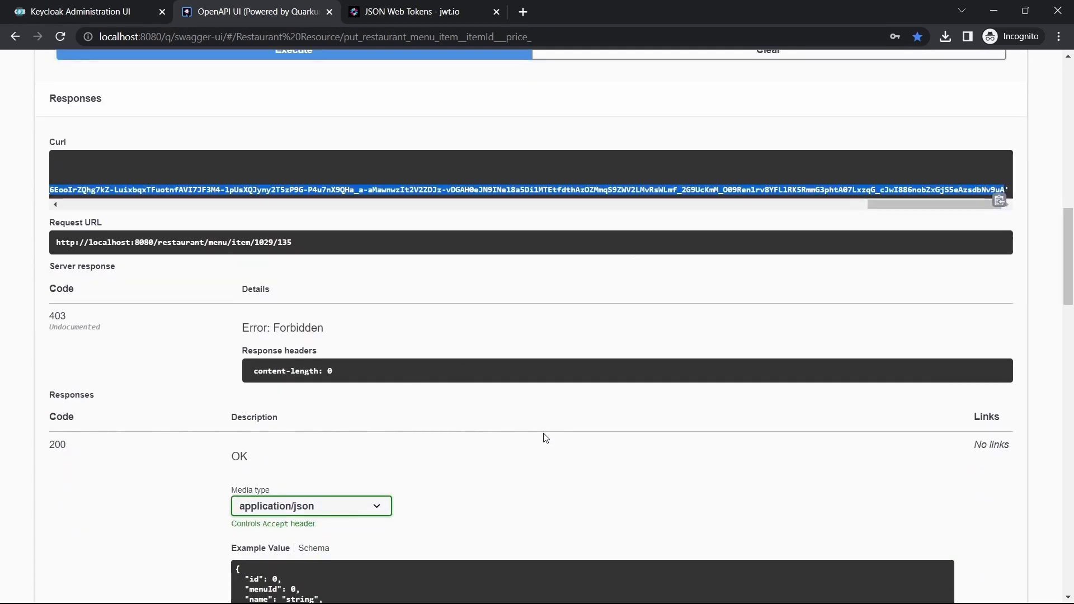
{"action": "left_click", "coordinate": [78, 11]}
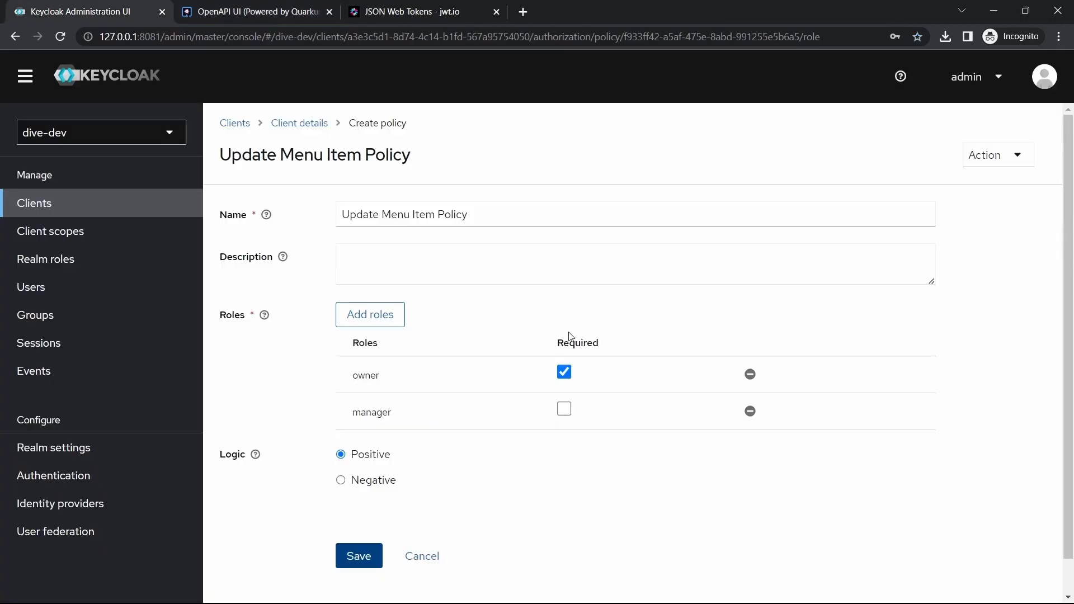
{"action": "left_click", "coordinate": [257, 12]}
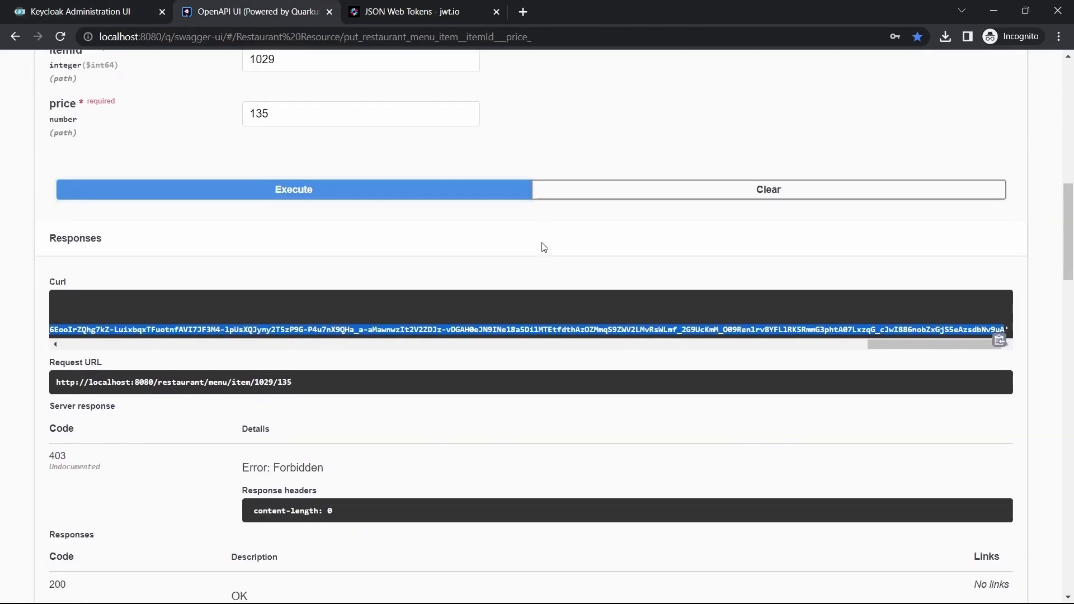
{"action": "left_click", "coordinate": [77, 12]}
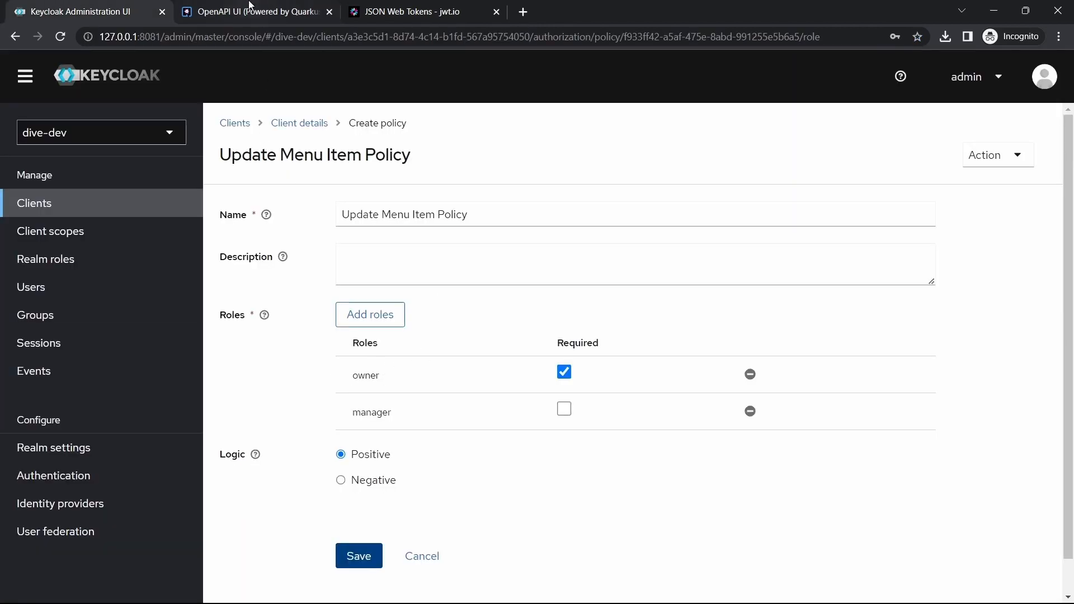
Step: Authorize in Swagger as amar and rerun item 1029's 135 price update, getting 200
{"action": "left_click", "coordinate": [253, 12]}
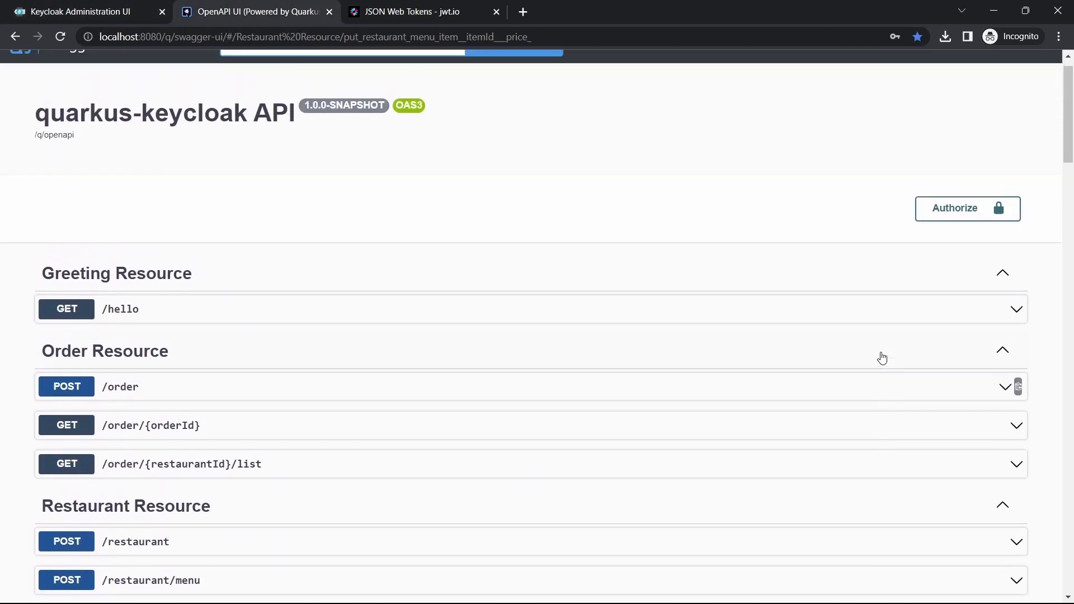
{"action": "left_click", "coordinate": [967, 208]}
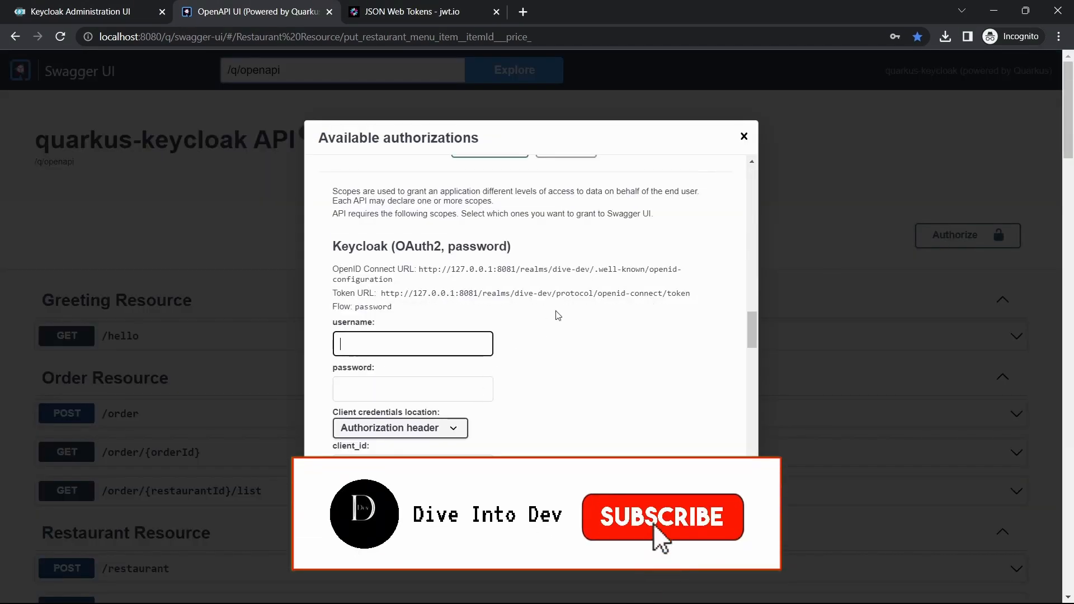
{"action": "type", "text": "amar"}
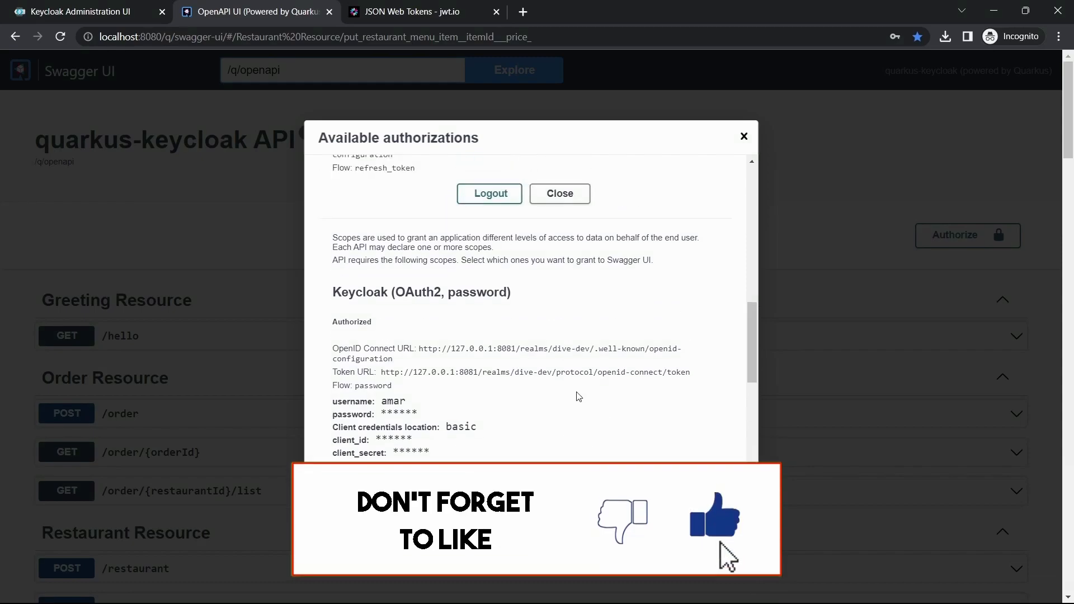
{"action": "left_click", "coordinate": [559, 193]}
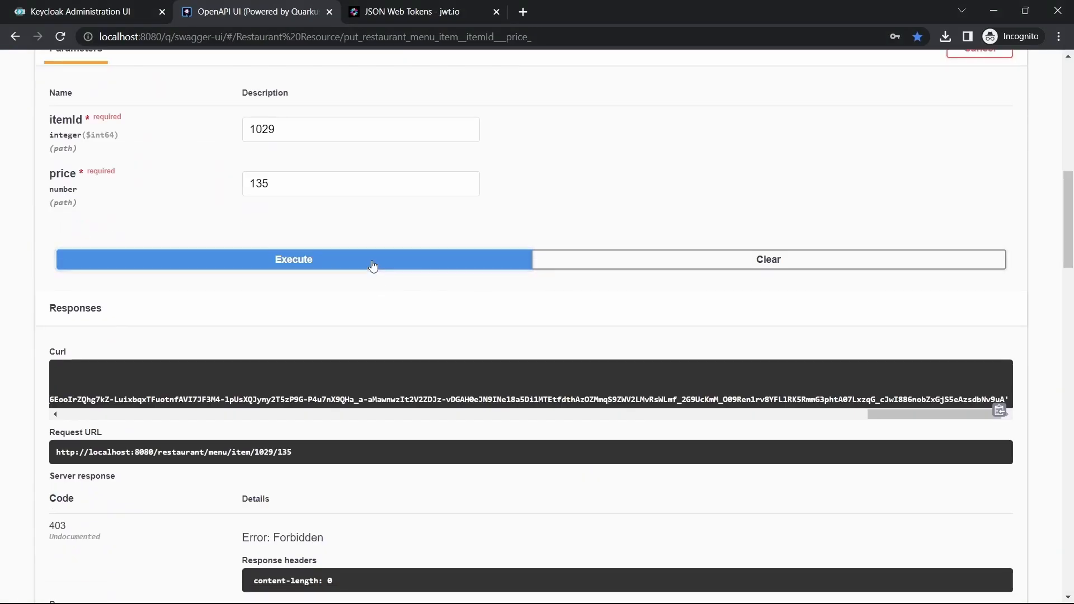
{"action": "left_click", "coordinate": [293, 259]}
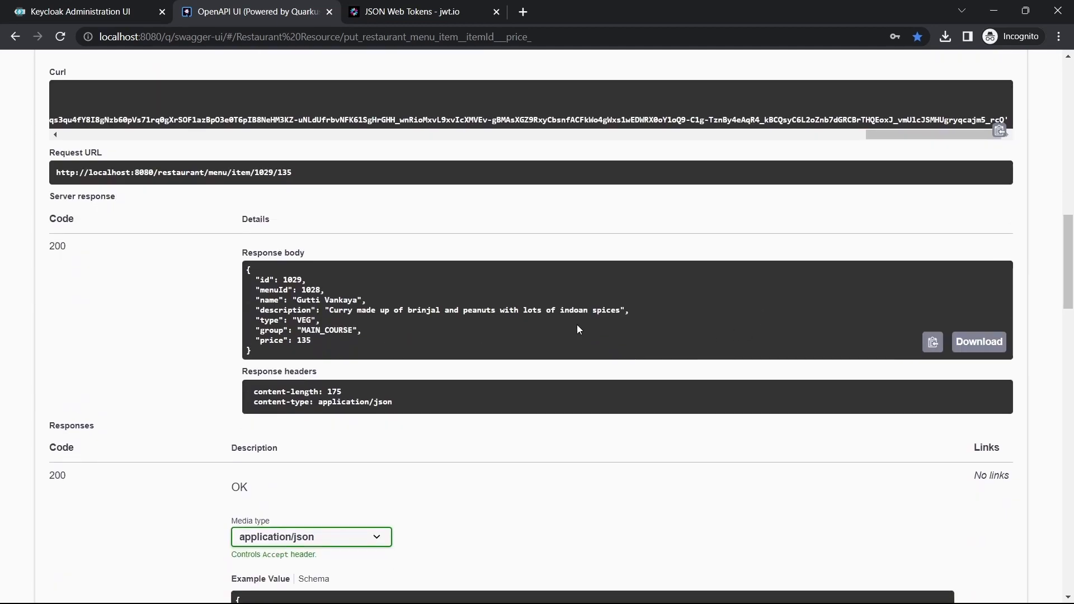
{"action": "left_click", "coordinate": [79, 12]}
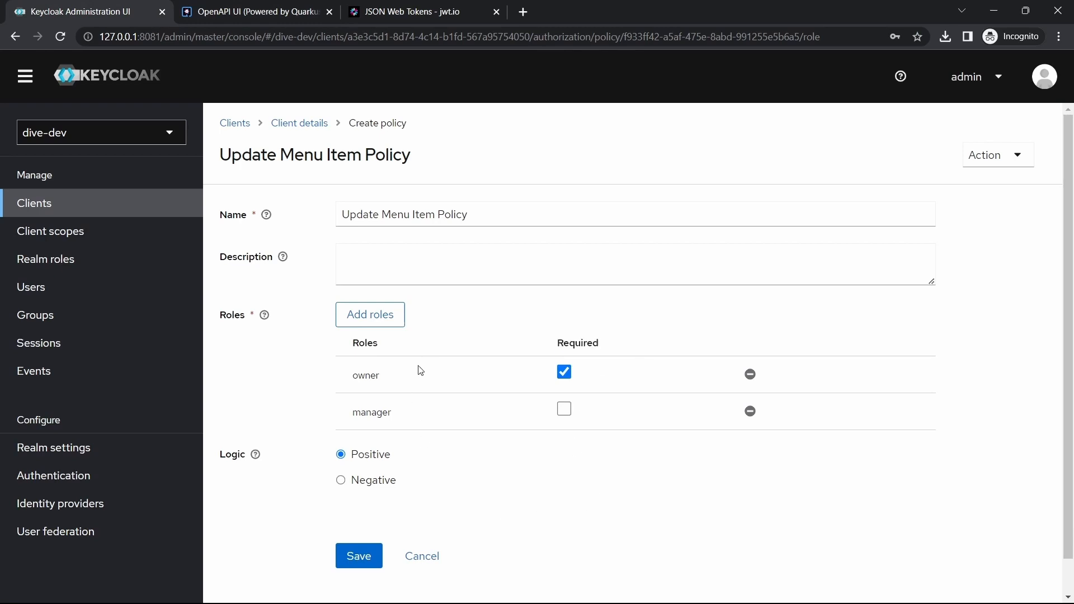
{"action": "mouse_move", "coordinate": [579, 482]}
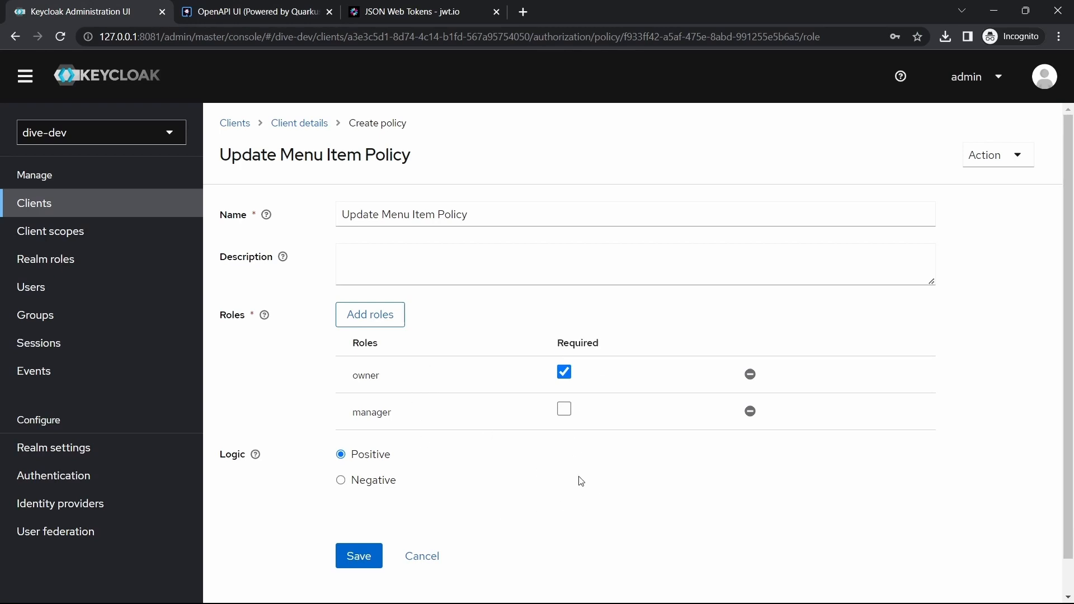
{"action": "mouse_move", "coordinate": [642, 329]}
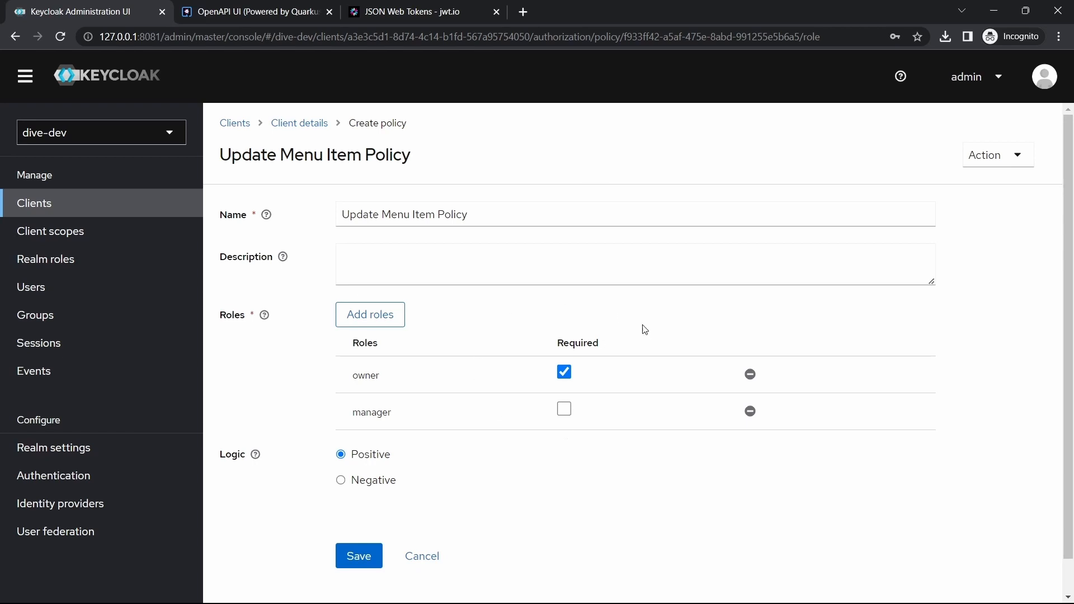
{"action": "mouse_move", "coordinate": [594, 300]}
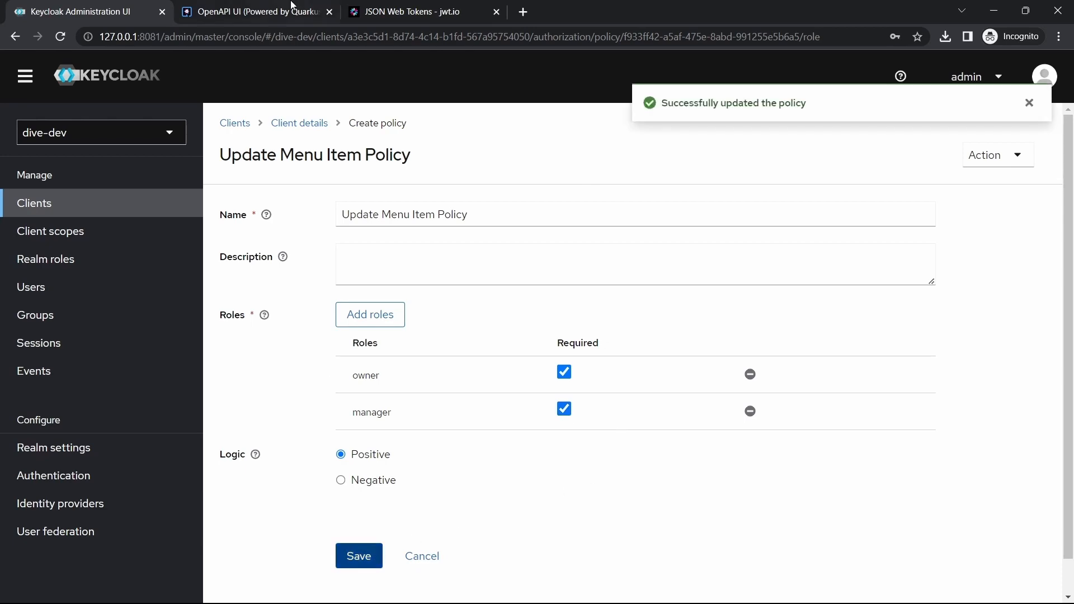
Step: Send item 1029's update with price 136 and confirm it returns 403 Forbidden
{"action": "left_click", "coordinate": [254, 12]}
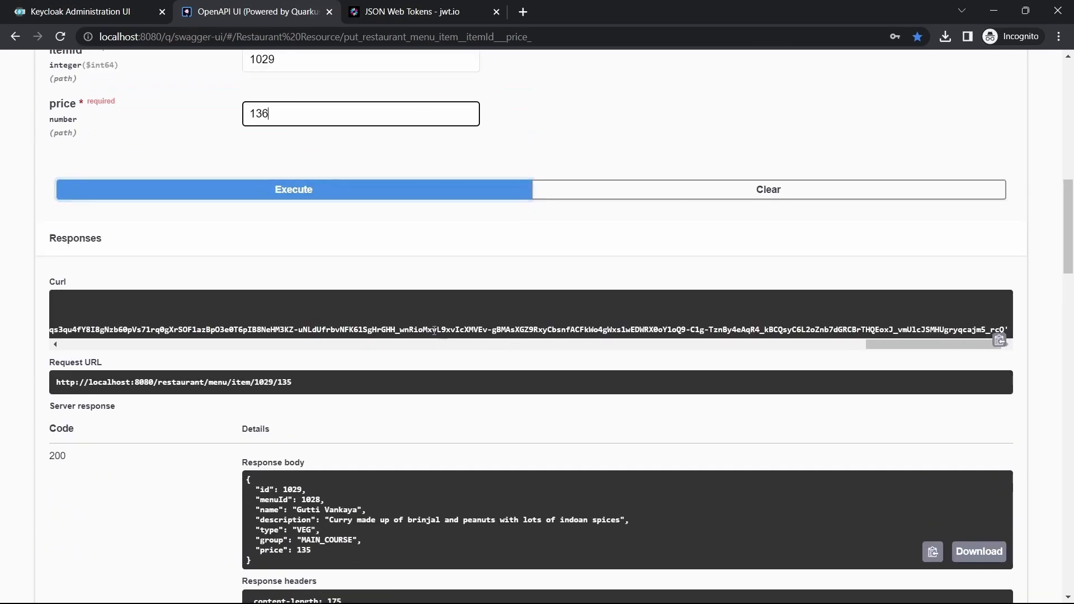
{"action": "left_click", "coordinate": [293, 189]}
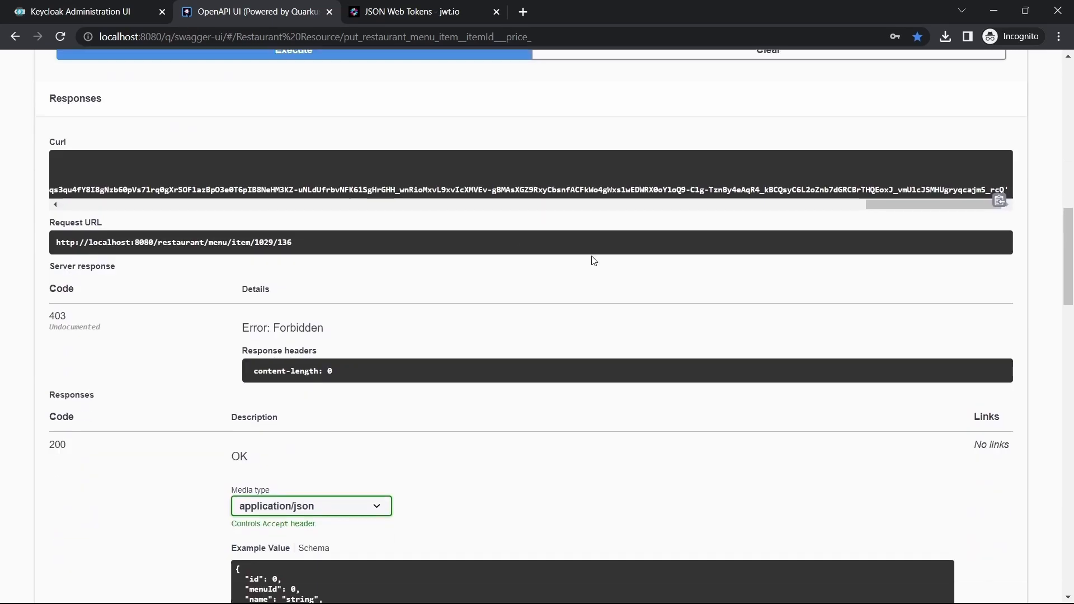
{"action": "left_click", "coordinate": [80, 11]}
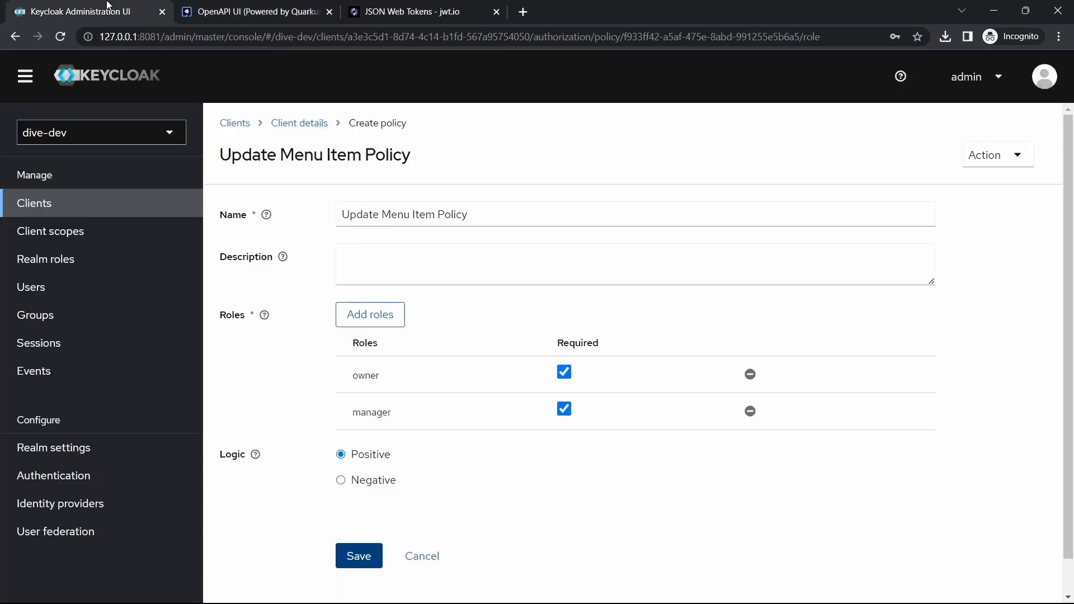
{"action": "mouse_move", "coordinate": [720, 397]}
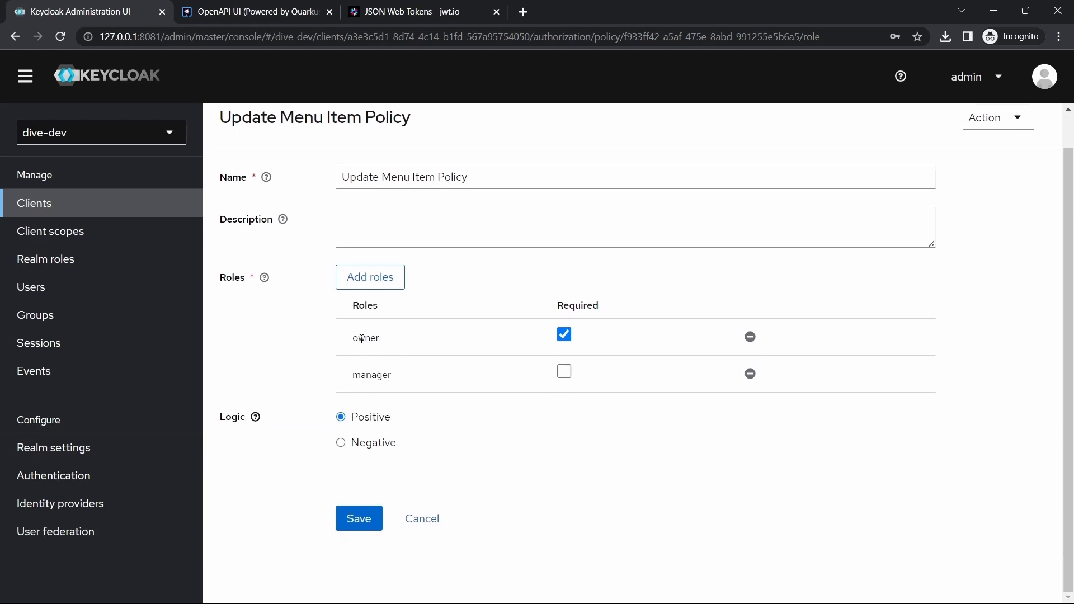
{"action": "mouse_move", "coordinate": [575, 488]}
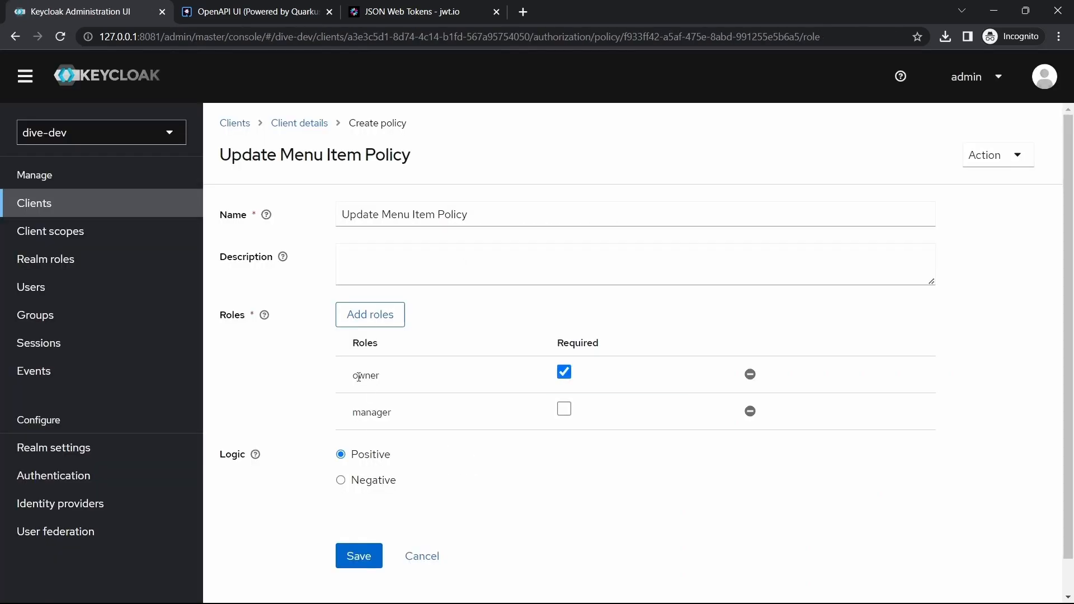
Step: Untick manager's Required box, switch the policy logic to Negative, and save
{"action": "double_click", "coordinate": [365, 375]}
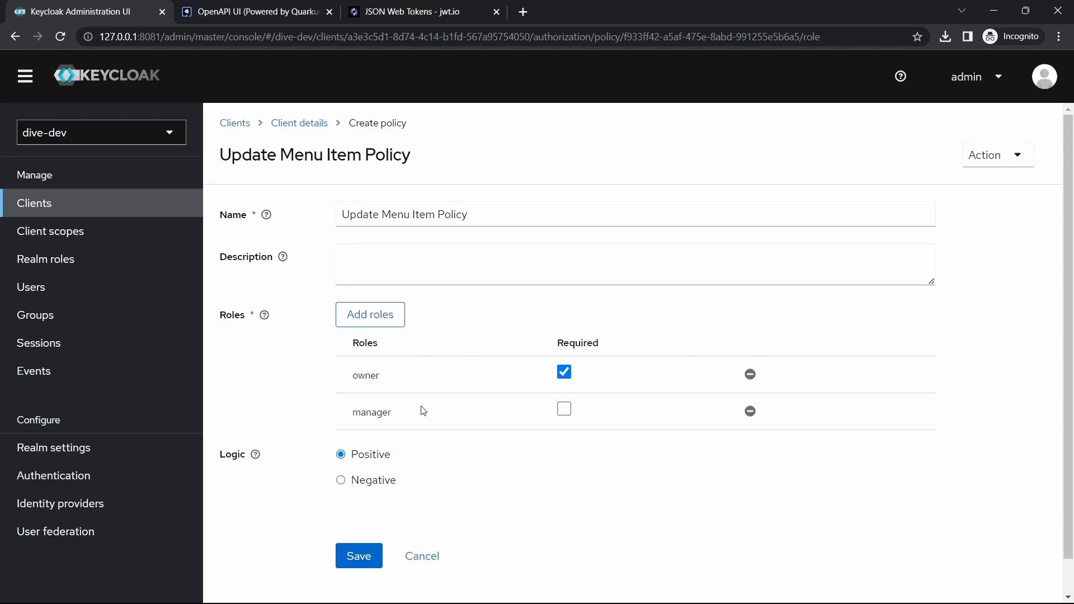
{"action": "mouse_move", "coordinate": [366, 499]}
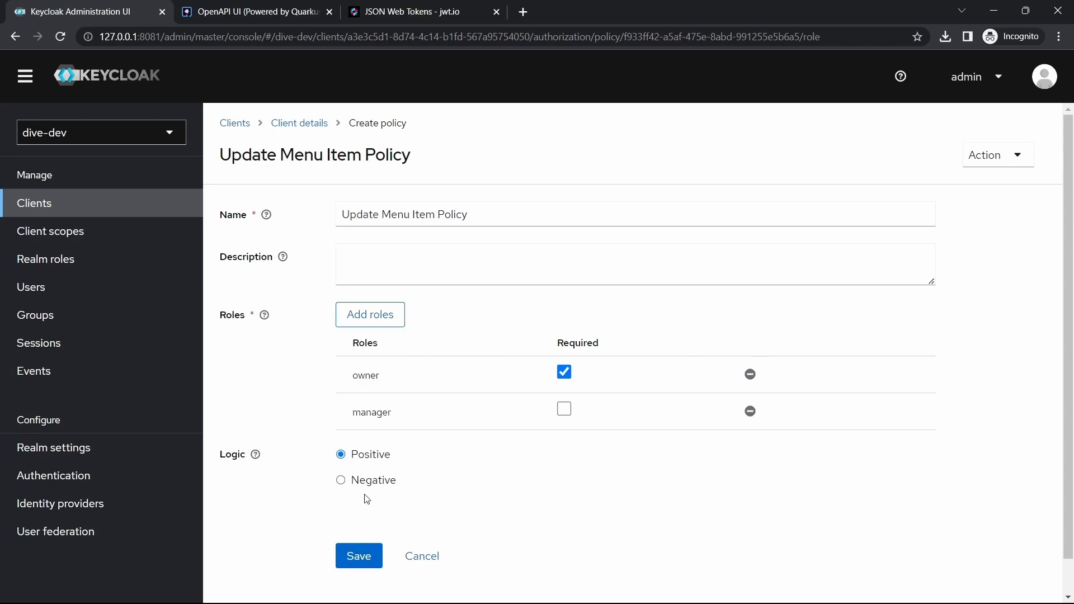
{"action": "left_click", "coordinate": [341, 480]}
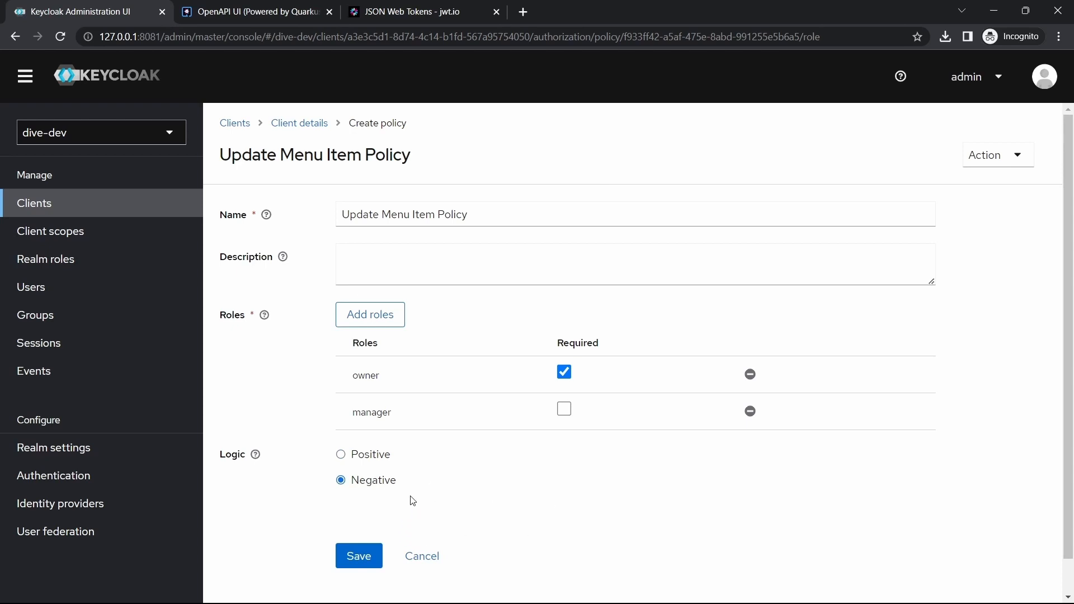
{"action": "left_click", "coordinate": [359, 556]}
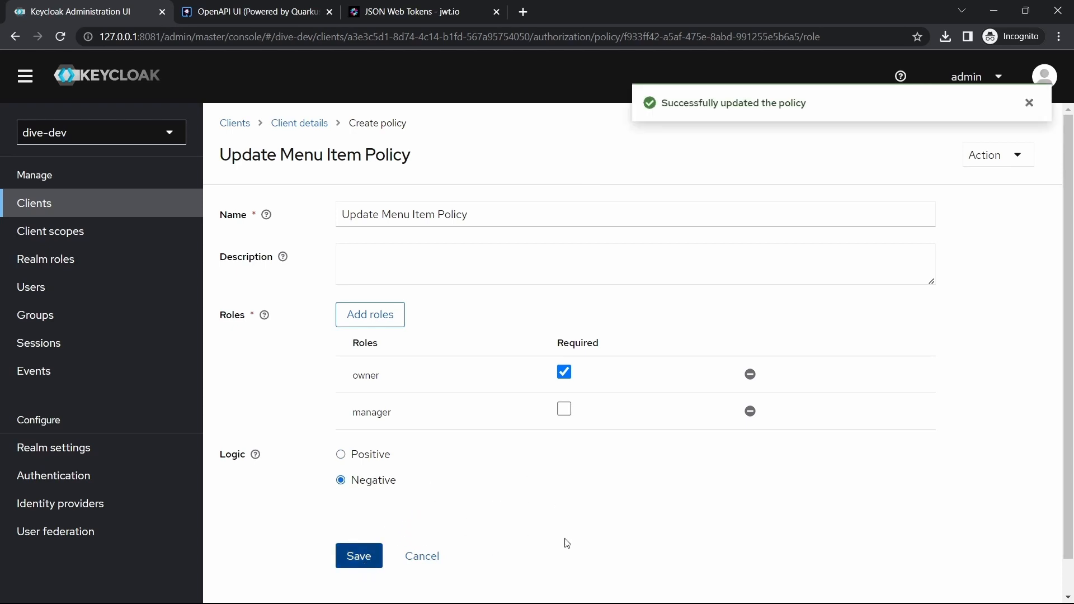
{"action": "mouse_move", "coordinate": [574, 525]}
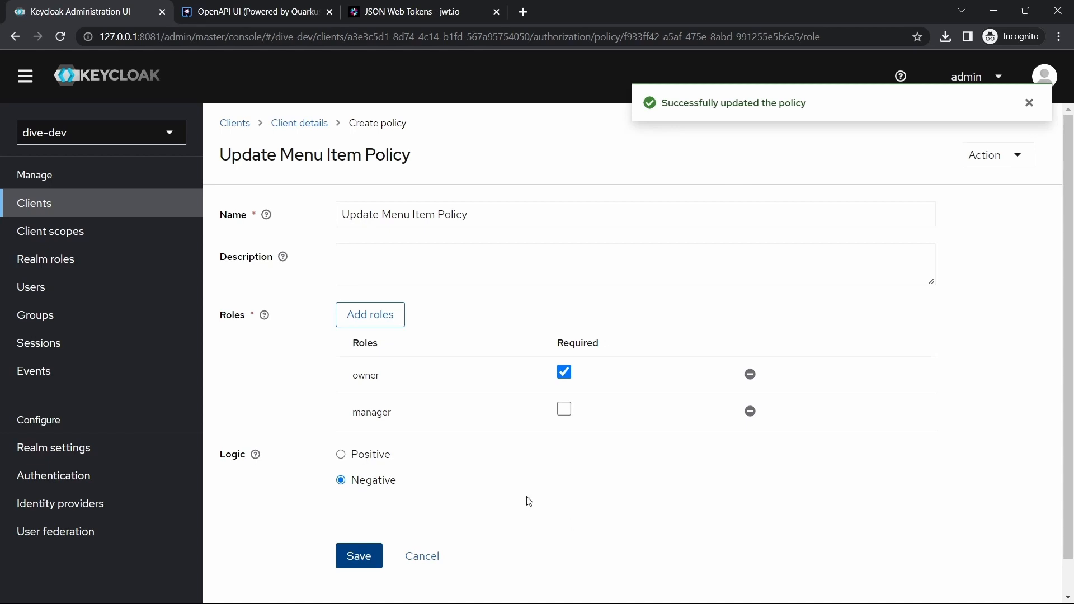
{"action": "double_click", "coordinate": [366, 375]}
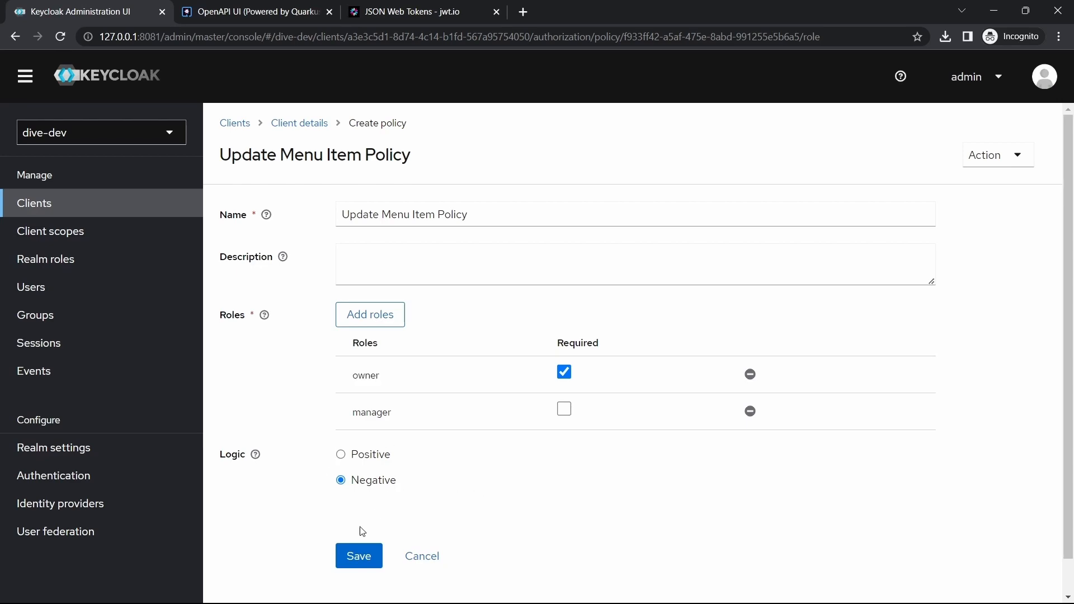
Step: Log in with another user's credentials in Swagger's Authorize dialog
{"action": "left_click", "coordinate": [254, 11]}
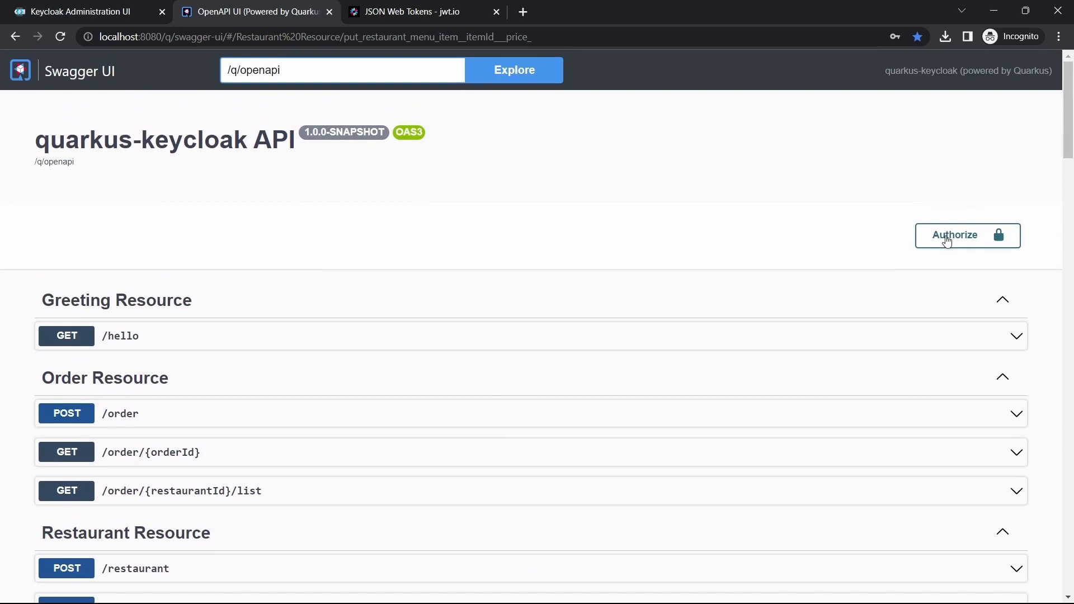
{"action": "left_click", "coordinate": [967, 235]}
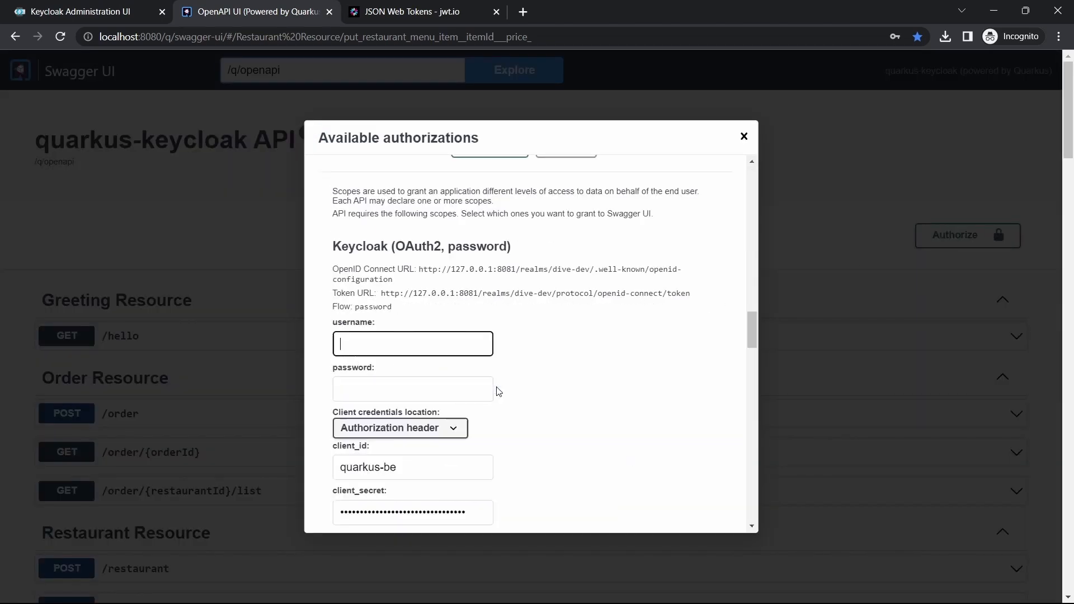
{"action": "type", "text": "ama"}
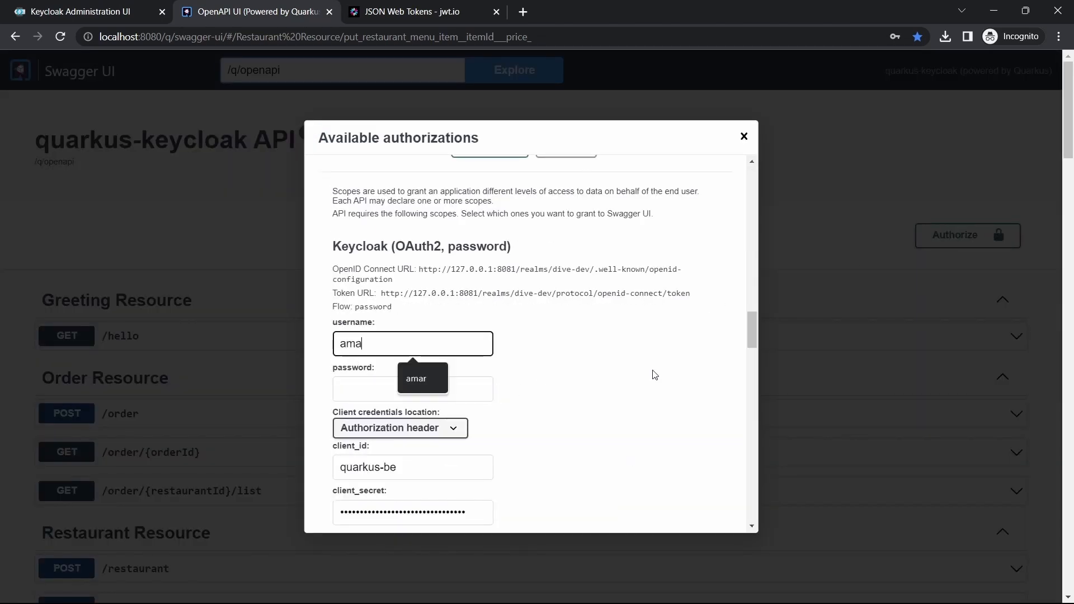
{"action": "scroll", "scroll_direction": "down", "scroll_amount": 3}
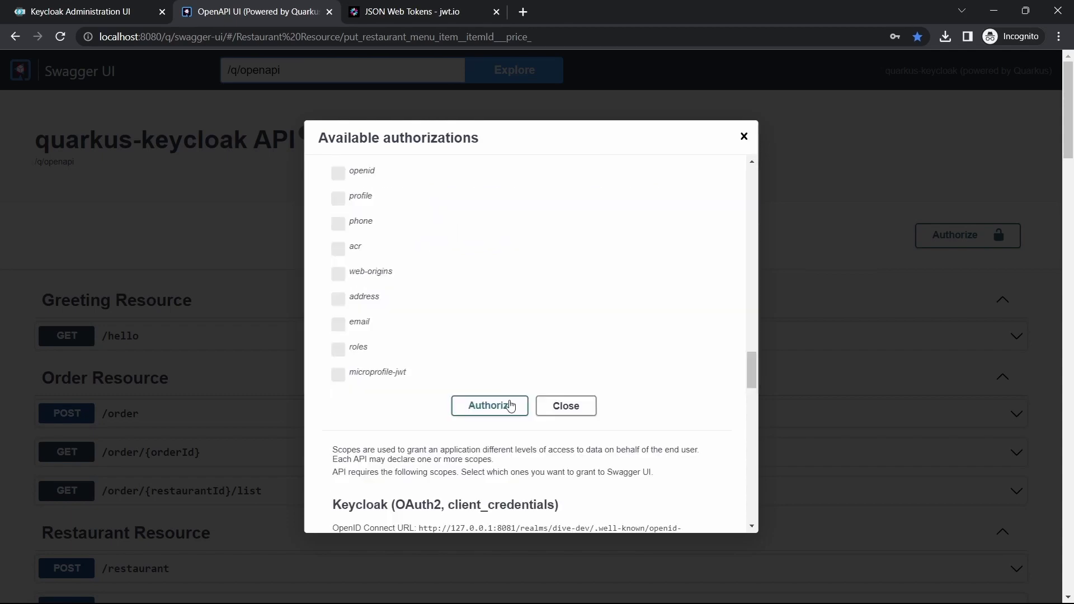
{"action": "left_click", "coordinate": [565, 405]}
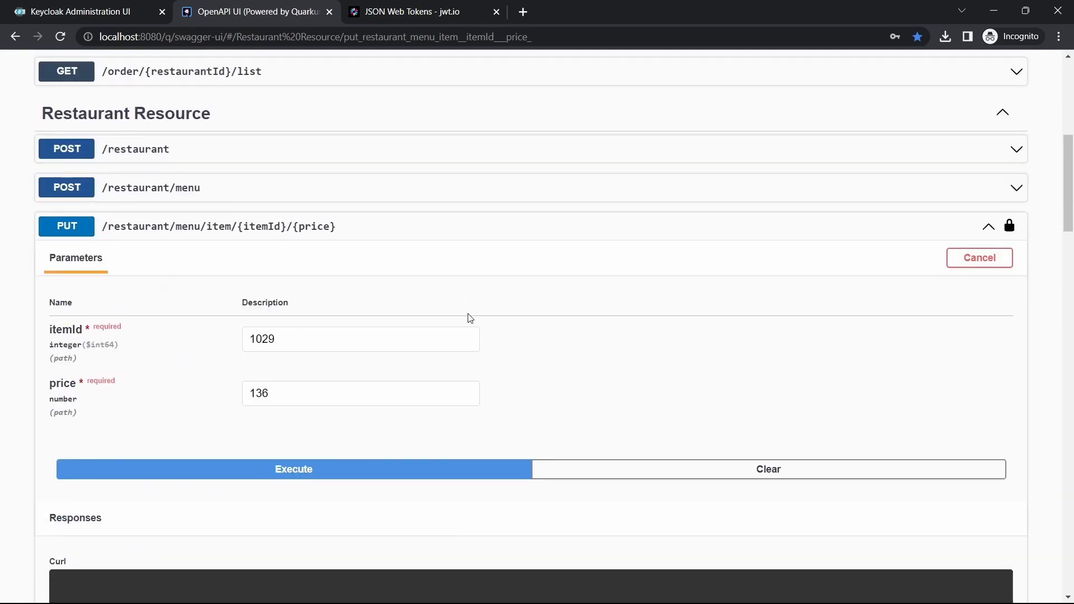
Step: Set item 1029's price to 138 and execute the update, which returns 403 Forbidden
{"action": "left_click", "coordinate": [293, 468]}
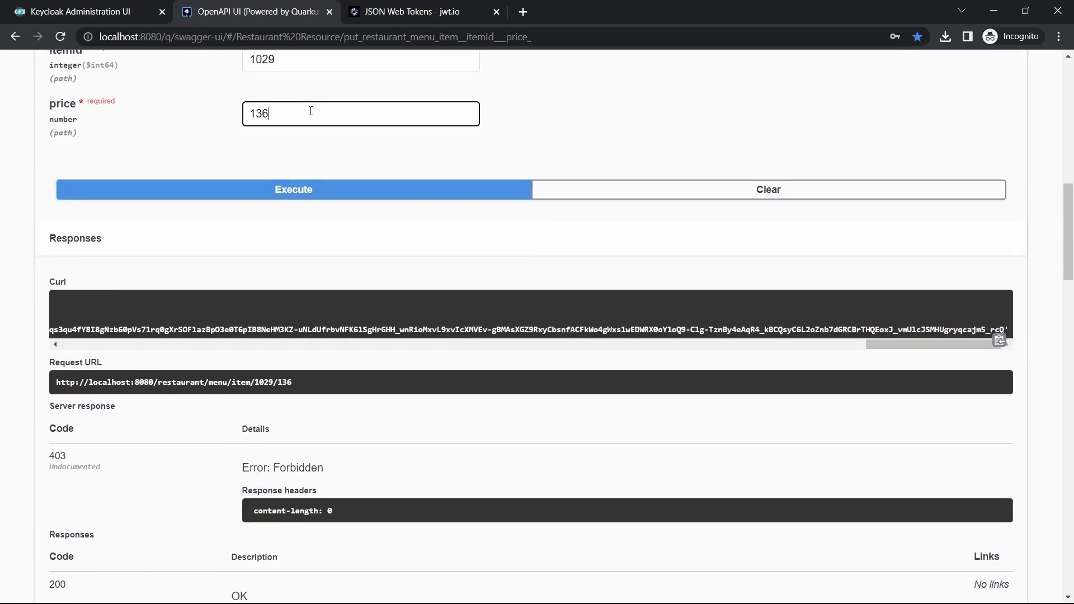
{"action": "key", "text": "Backspace"}
{"action": "type", "text": "8"}
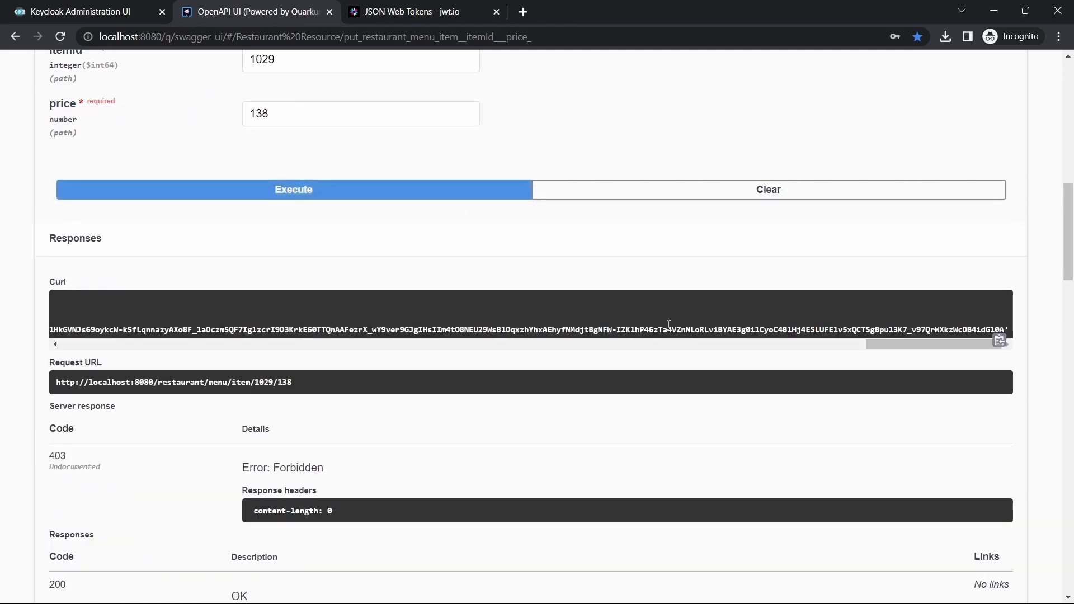
{"action": "double_click", "coordinate": [287, 510]}
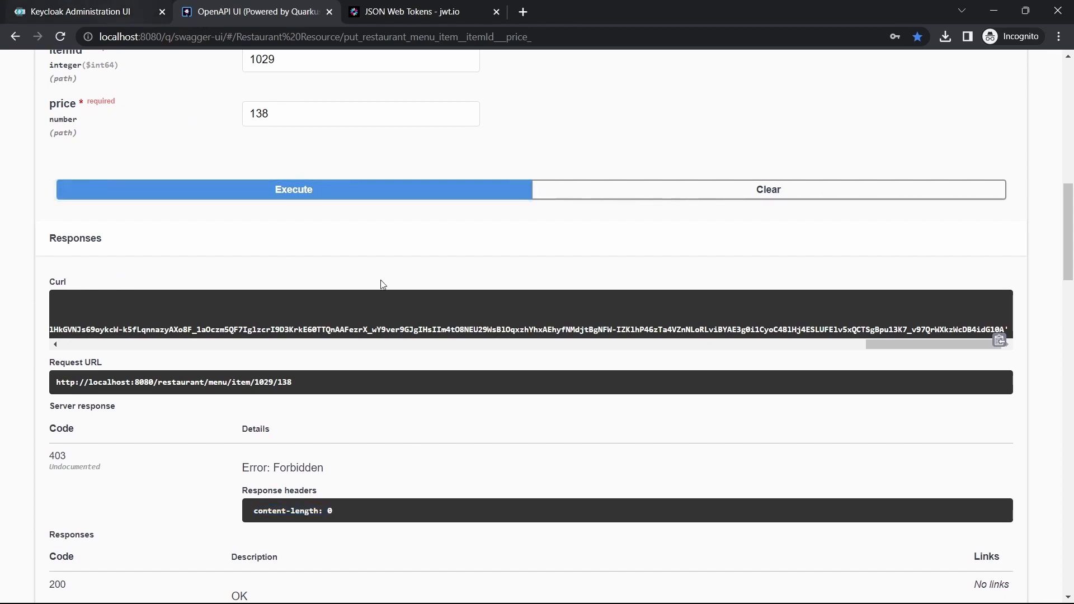
{"action": "left_click", "coordinate": [76, 12]}
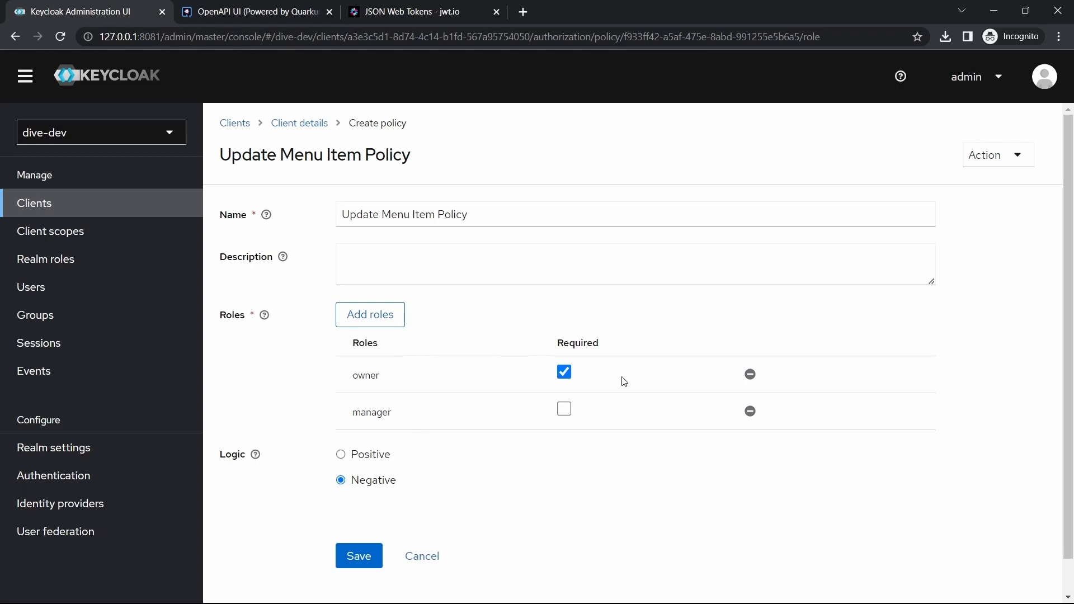
{"action": "mouse_move", "coordinate": [382, 514]}
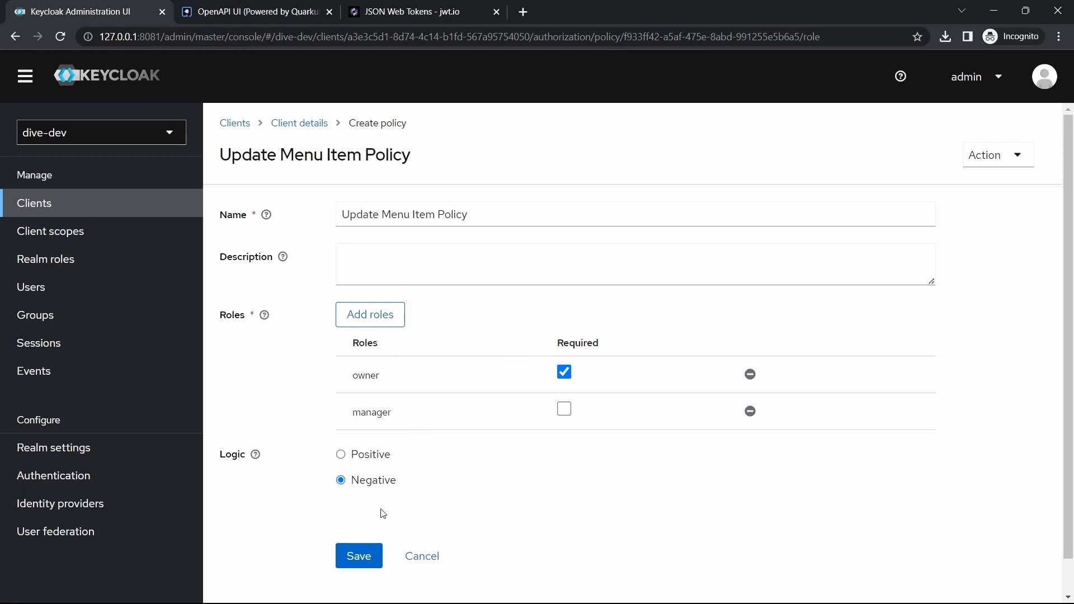
{"action": "mouse_move", "coordinate": [317, 482]}
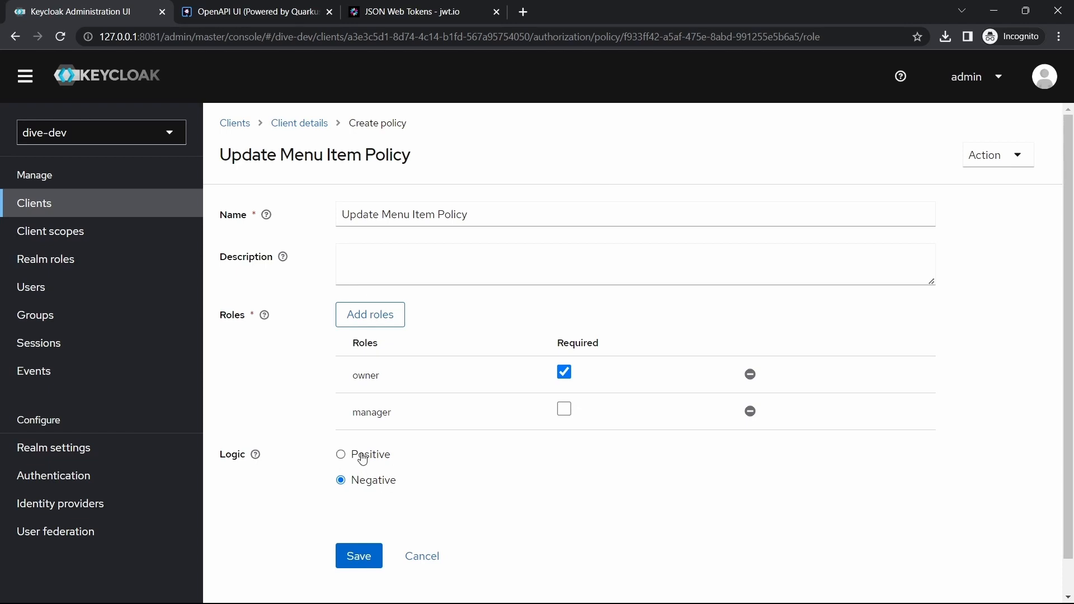
Step: Rerun item 1029's 138 update to get 200, then set the policy logic to Negative
{"action": "left_click", "coordinate": [253, 12]}
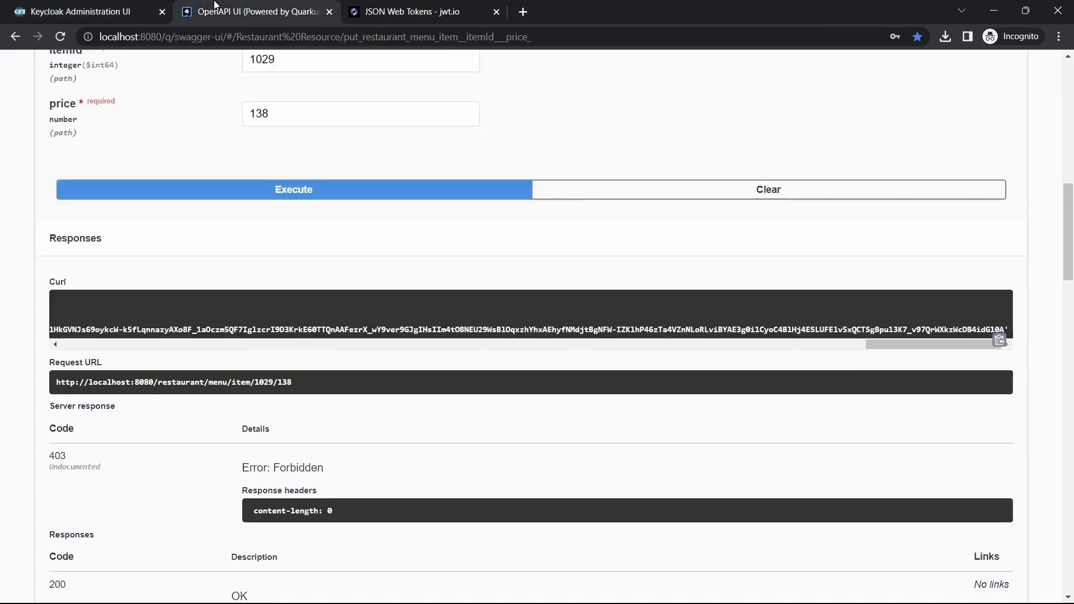
{"action": "left_click", "coordinate": [293, 189]}
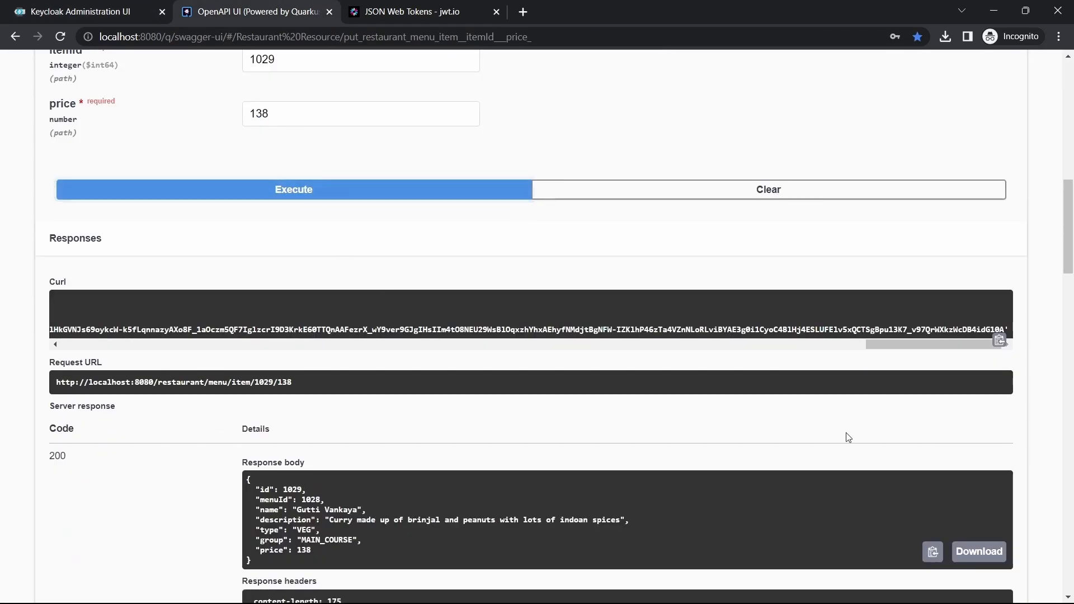
{"action": "mouse_move", "coordinate": [613, 500]}
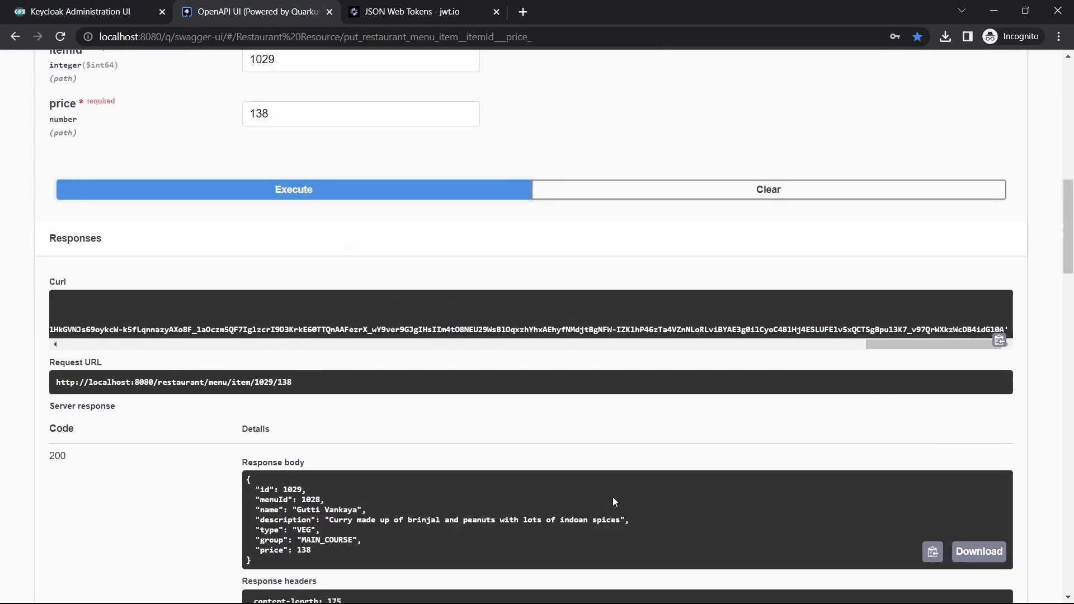
{"action": "left_click", "coordinate": [82, 12]}
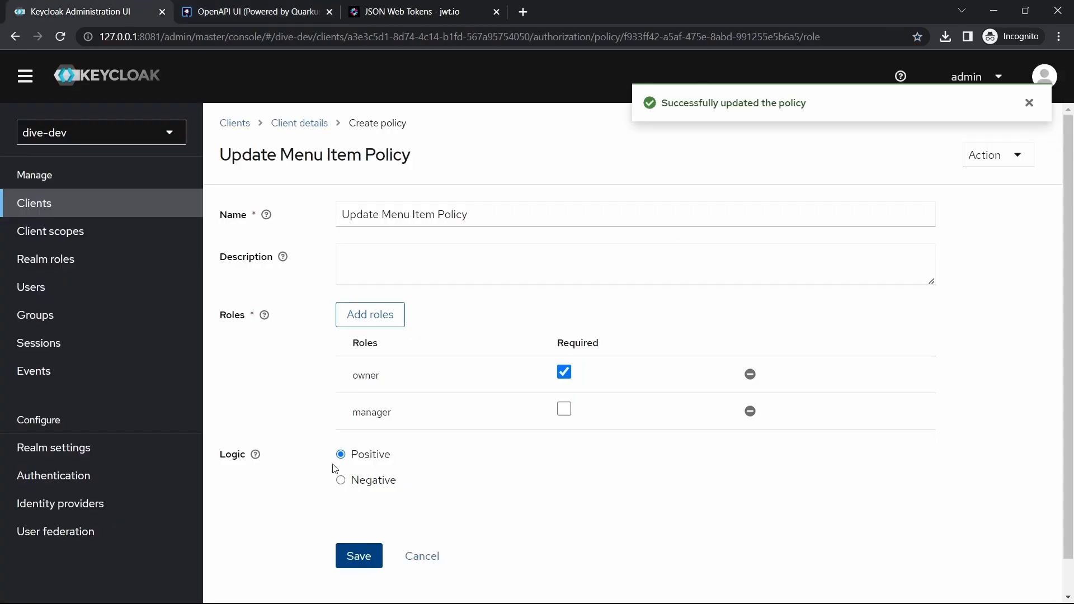
{"action": "left_click", "coordinate": [341, 479]}
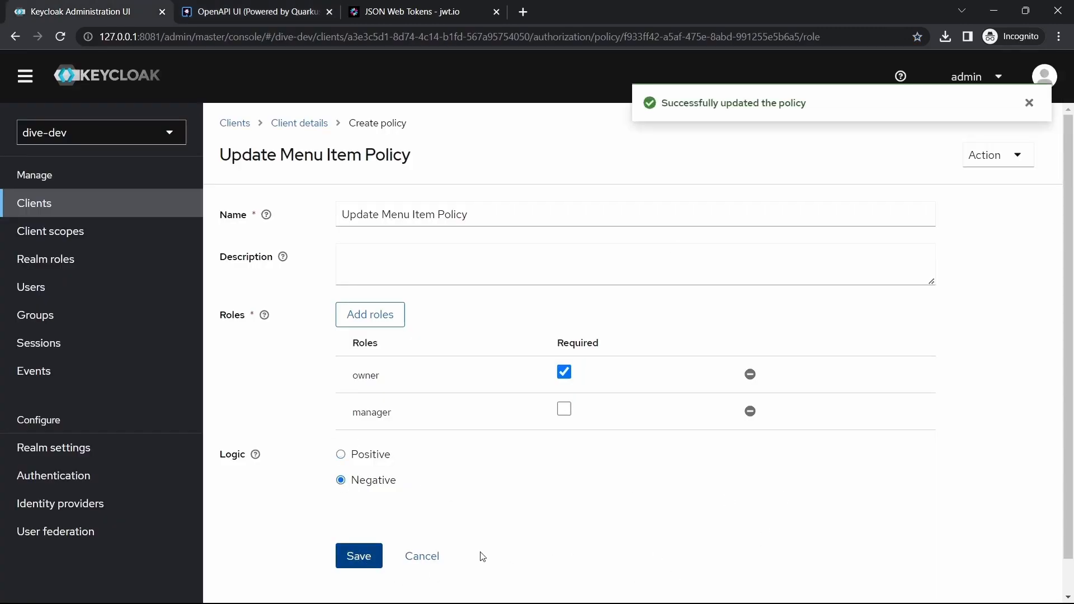
Step: Update menu item 1029's price to 139 in Swagger UI, then reopen authorization to sign in again
{"action": "left_click", "coordinate": [256, 11]}
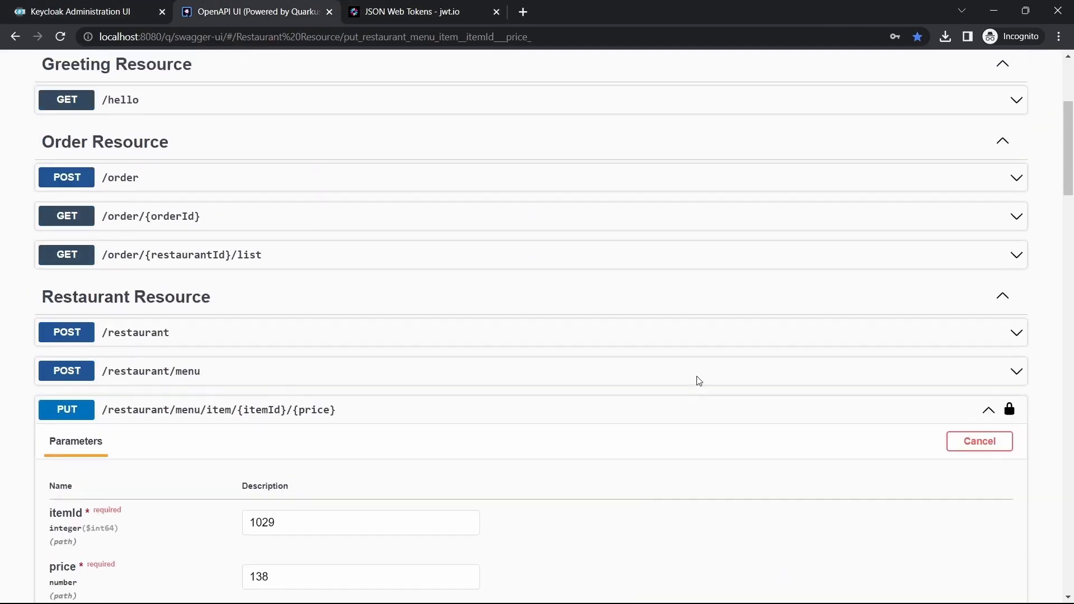
{"action": "left_click", "coordinate": [1008, 409]}
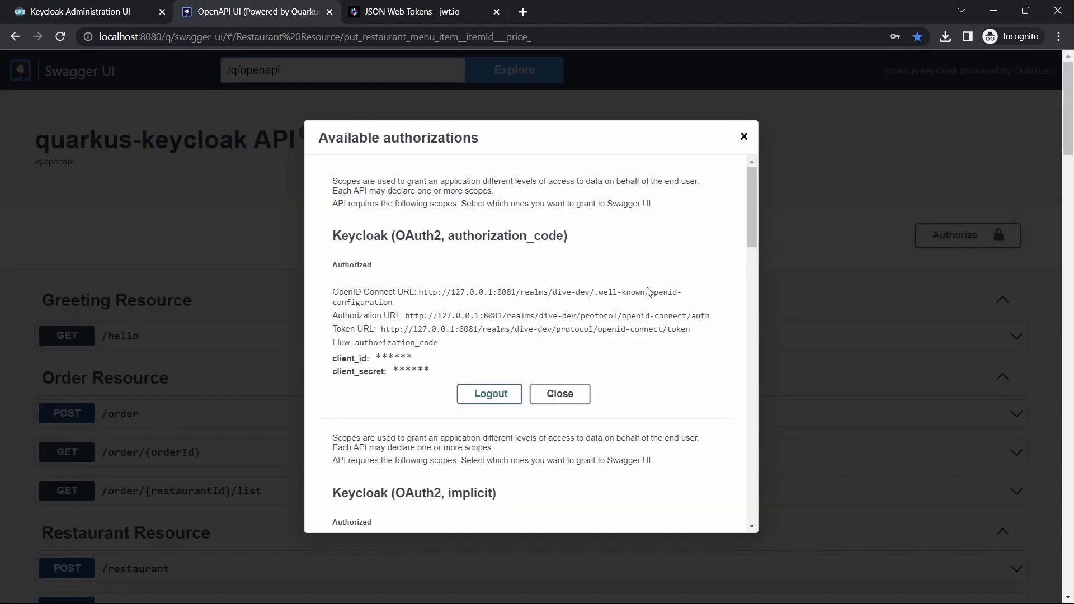
{"action": "type", "text": "su"}
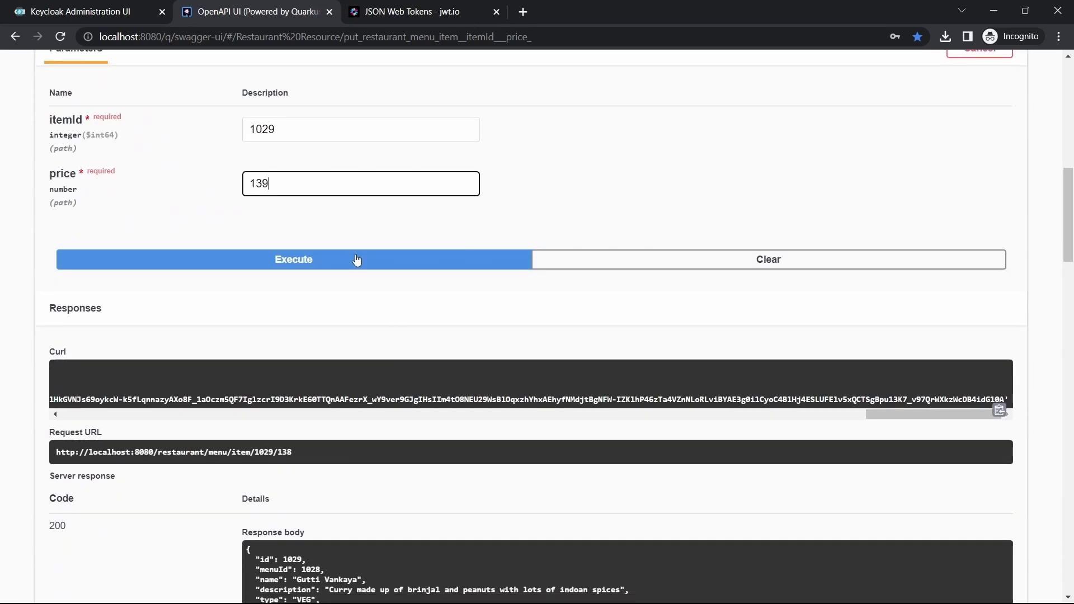
{"action": "left_click", "coordinate": [293, 259]}
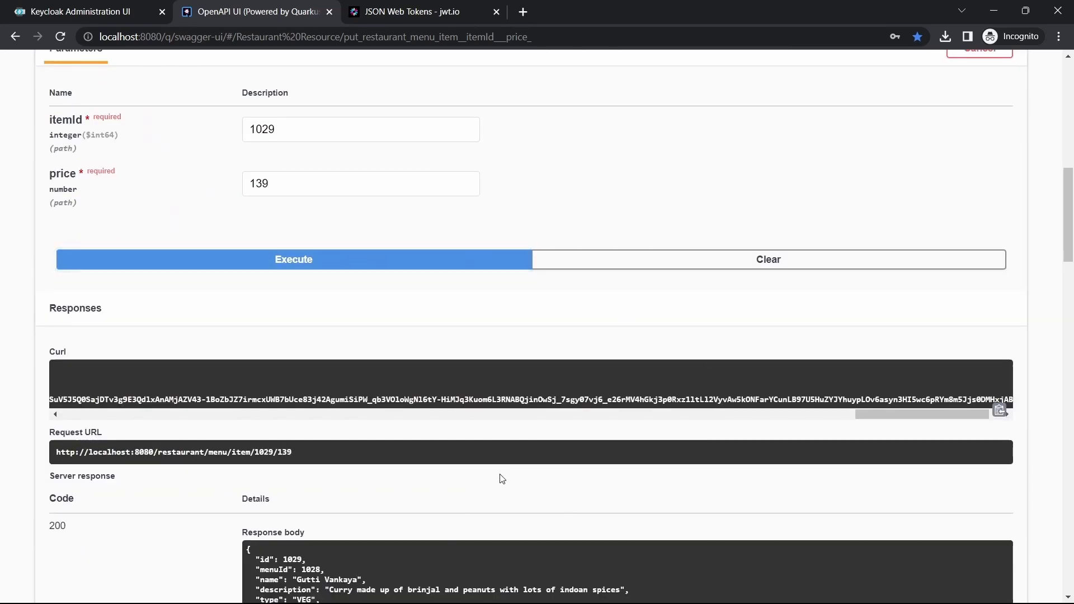
{"action": "left_click", "coordinate": [77, 12]}
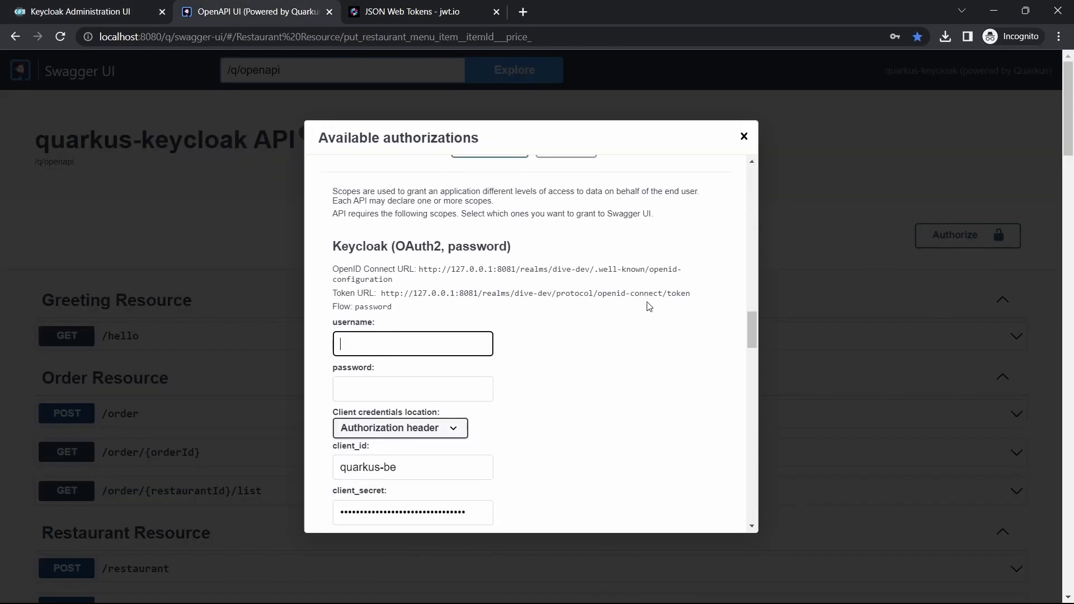
Step: Re-authorize as sagar, update item 1029's price to 140, and set the Keycloak policy logic to Positive
{"action": "type", "text": "sagar"}
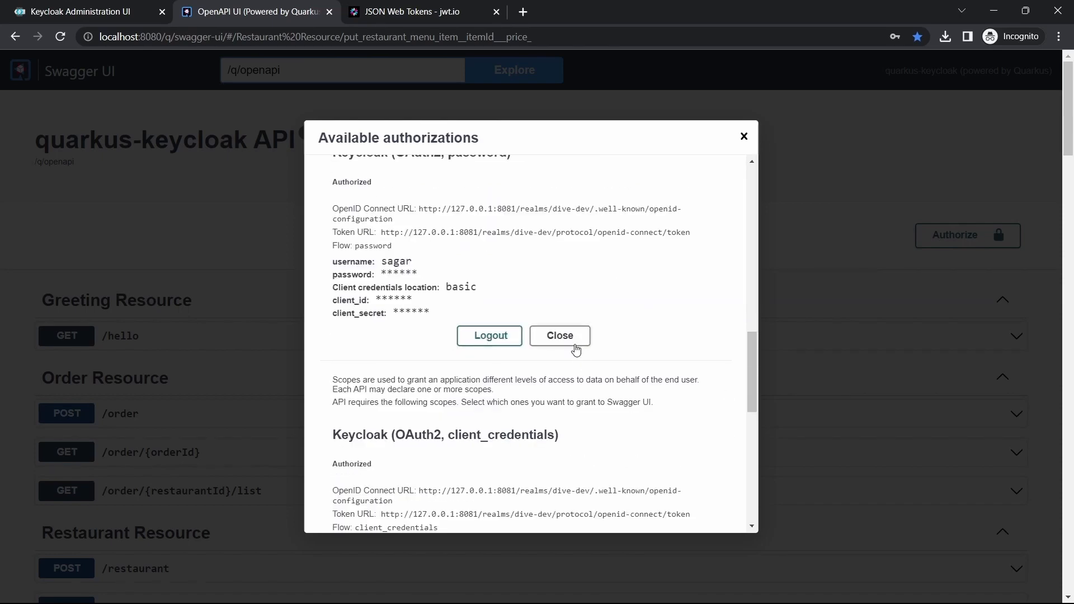
{"action": "left_click", "coordinate": [559, 336]}
{"action": "type", "text": "14"}
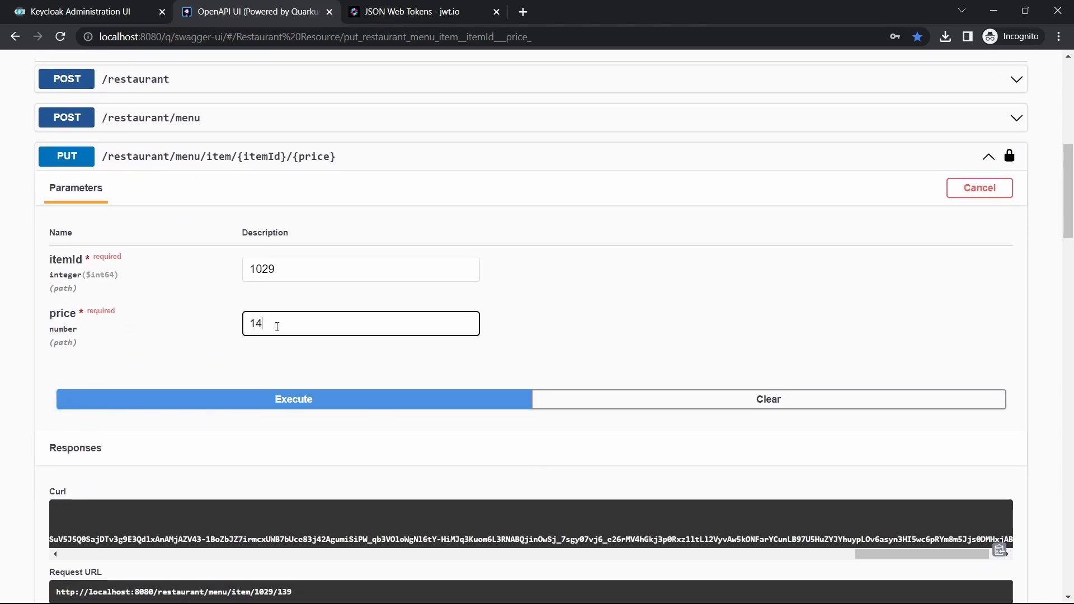
{"action": "left_click", "coordinate": [293, 399]}
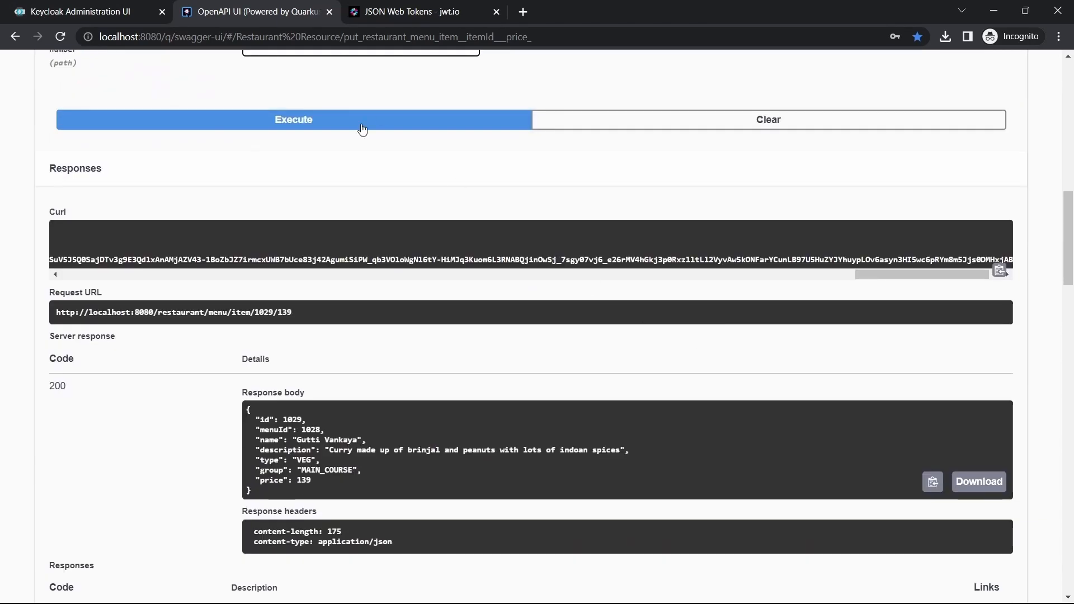
{"action": "left_click", "coordinate": [293, 119]}
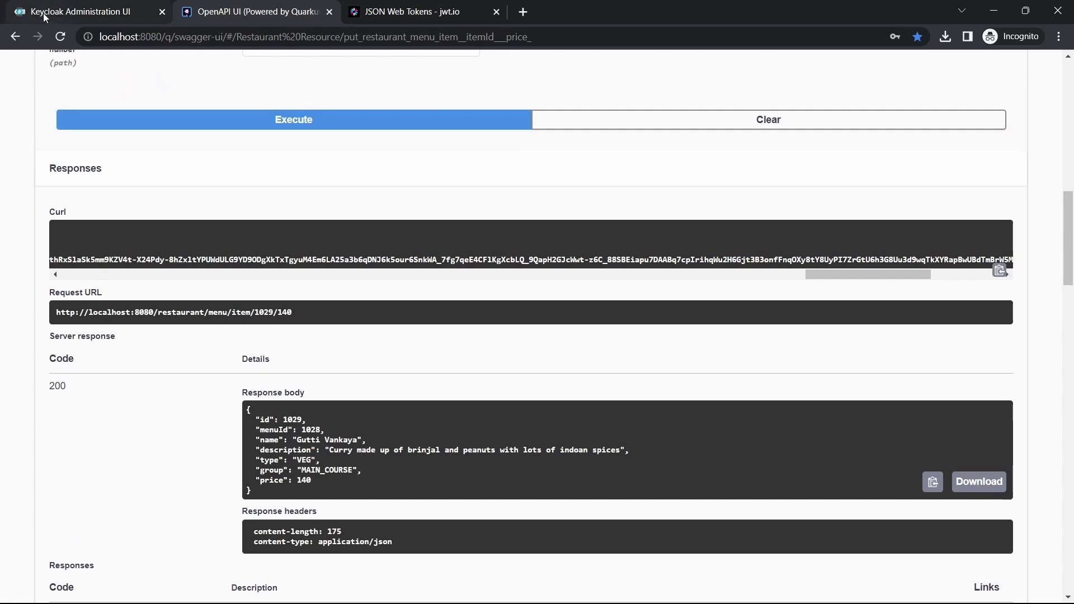
{"action": "left_click", "coordinate": [75, 12]}
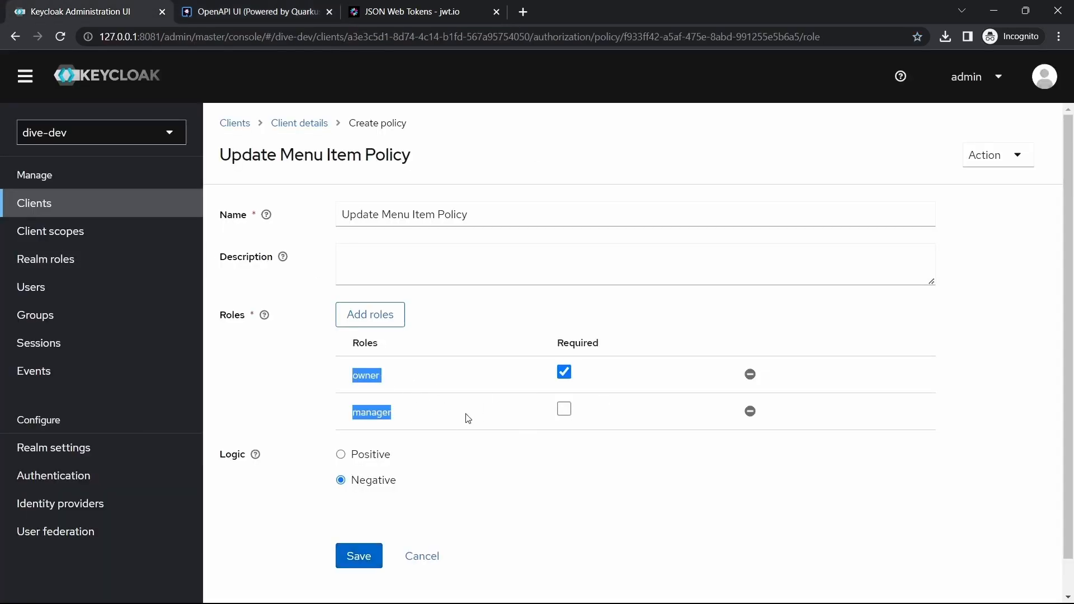
{"action": "left_click", "coordinate": [340, 454]}
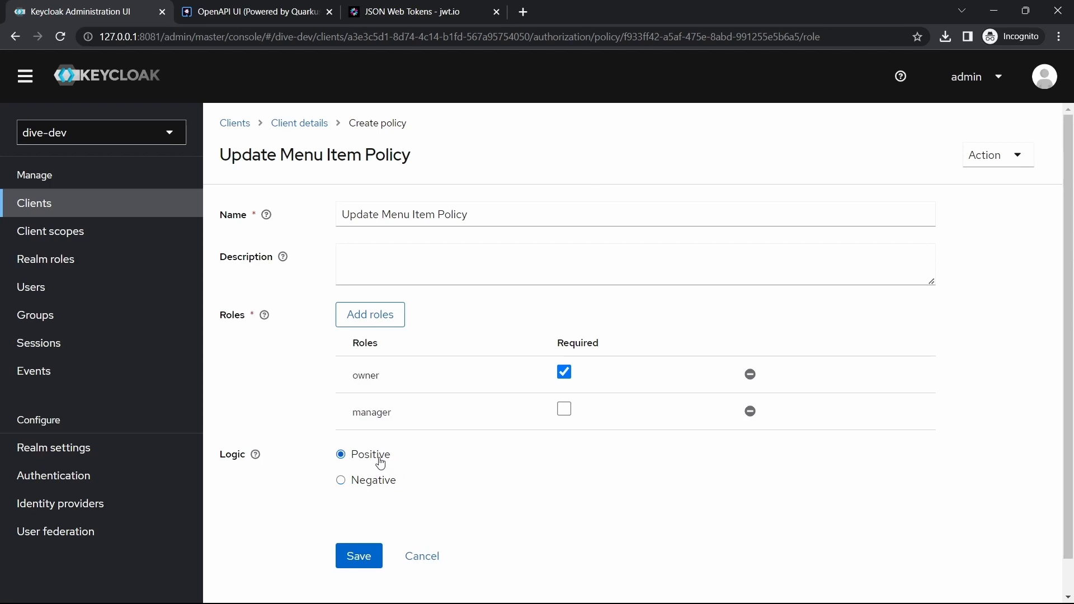